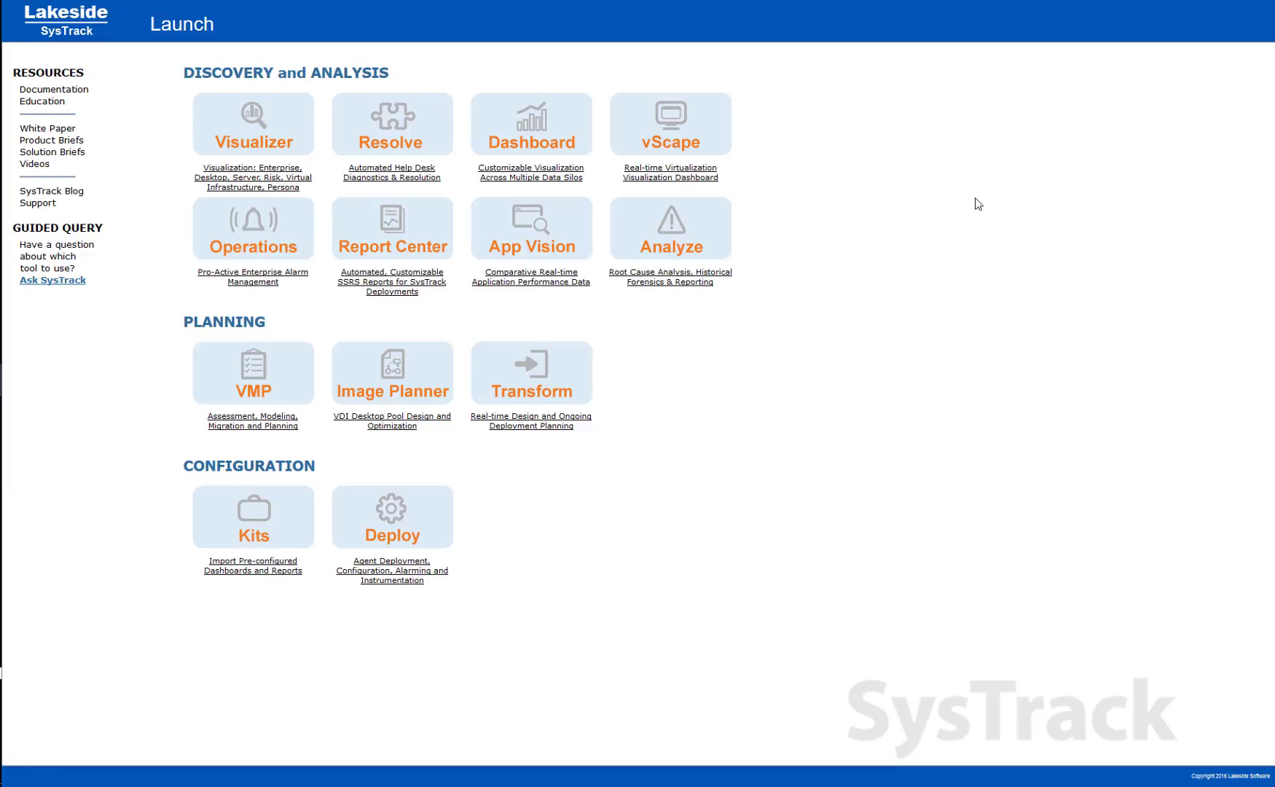
pyautogui.moveTo(880, 553)
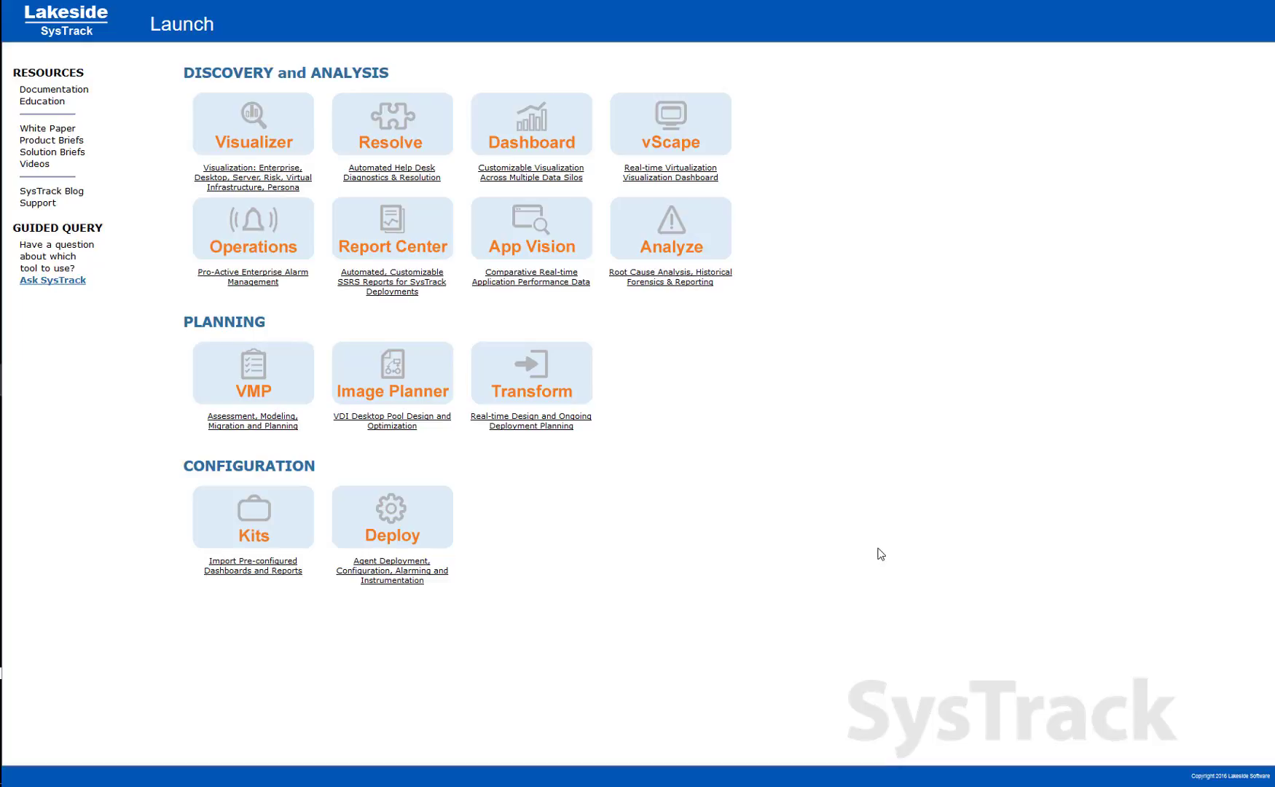
pyautogui.moveTo(188, 307)
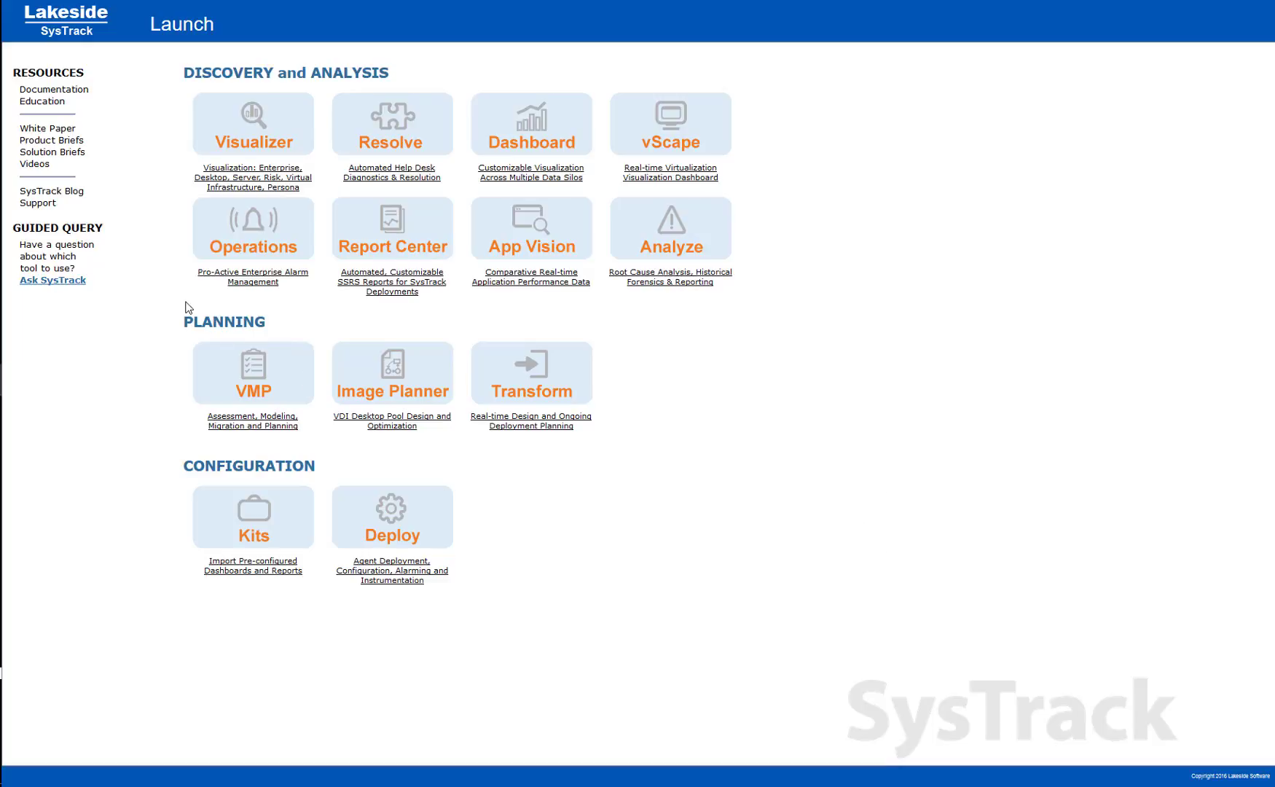
pyautogui.moveTo(46, 358)
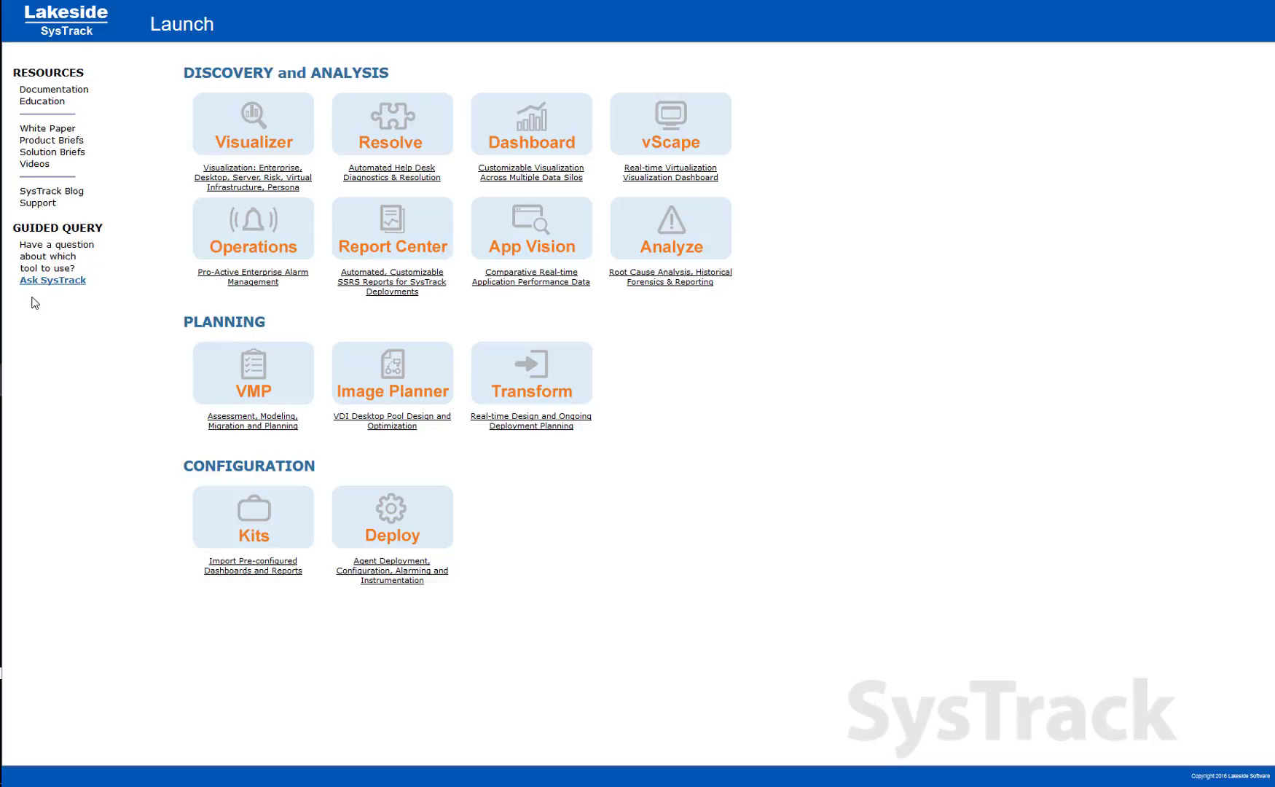
# Ask SysTrack 'What is the user experience of my groups?' and get the Visualizer group breakdown
pyautogui.click(52, 280)
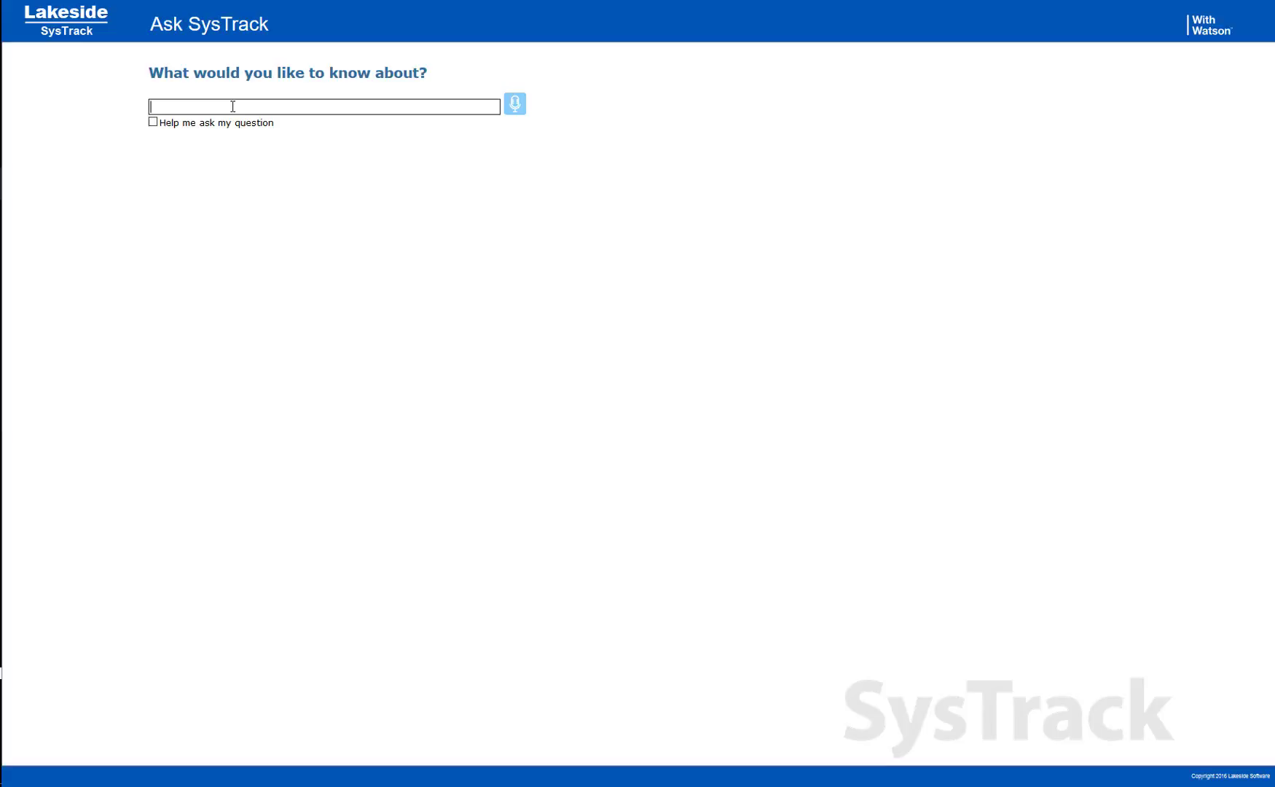
pyautogui.write('What is the us')
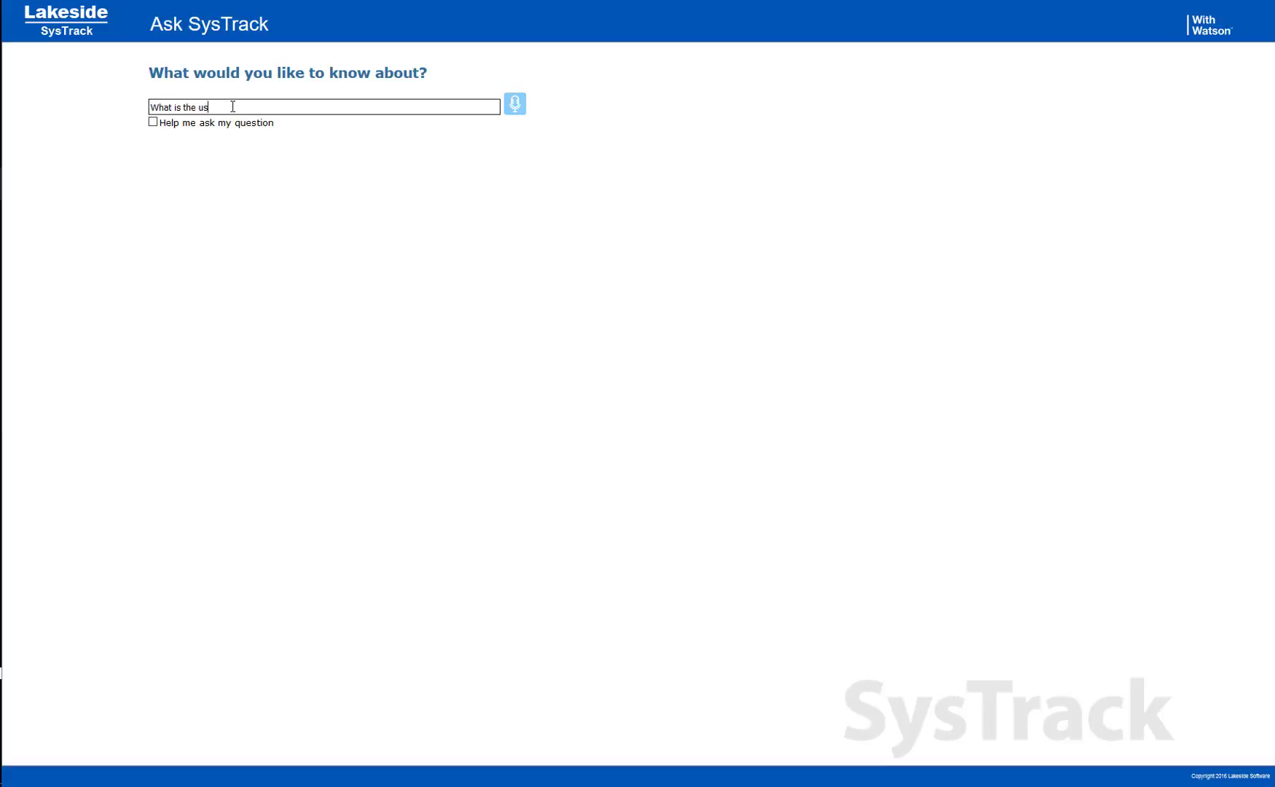
pyautogui.write('er experience o')
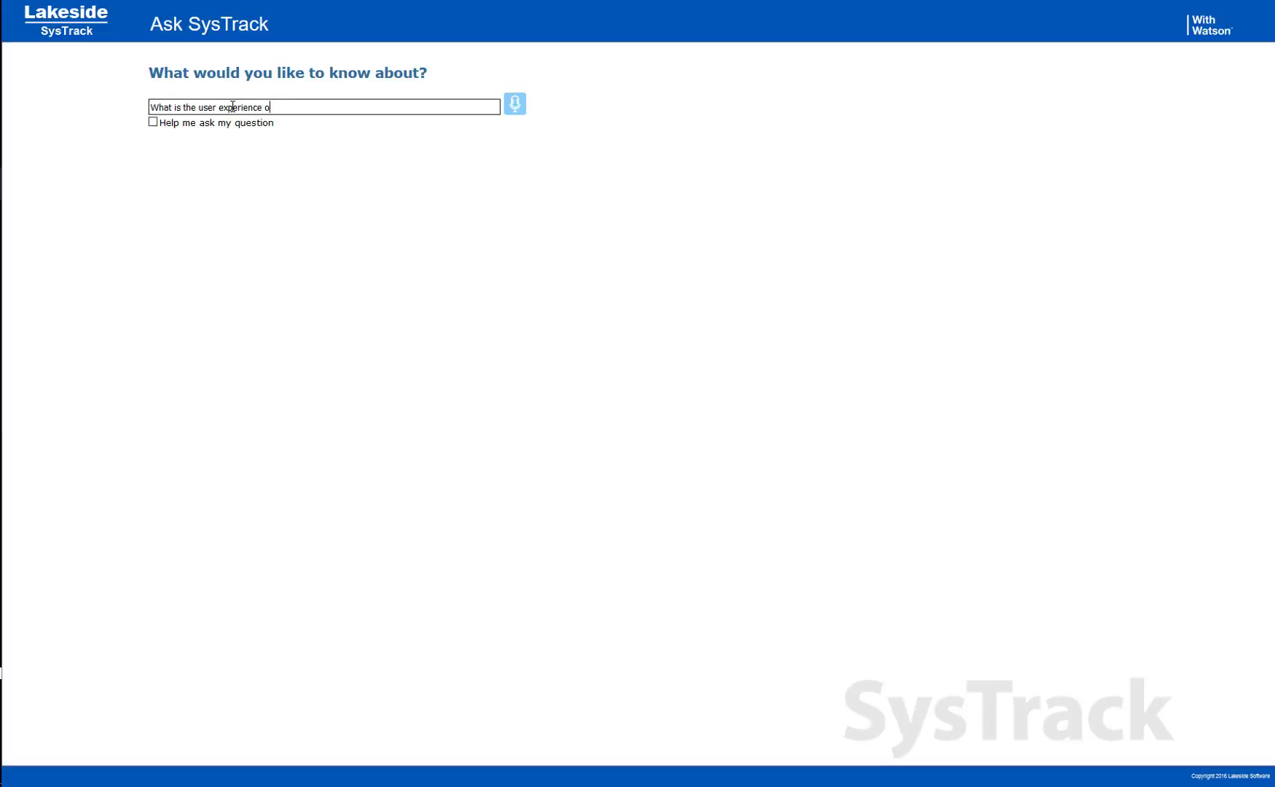
pyautogui.press('Return')
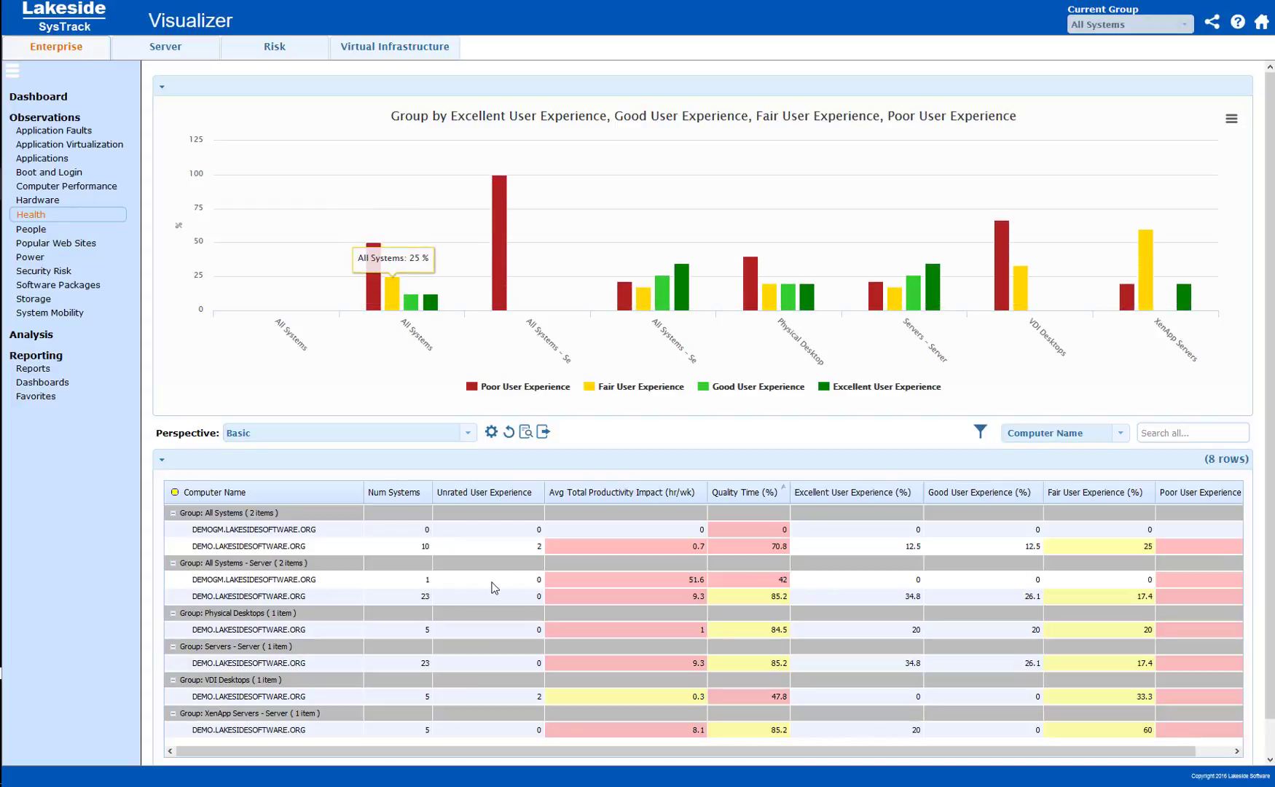
pyautogui.moveTo(491, 577)
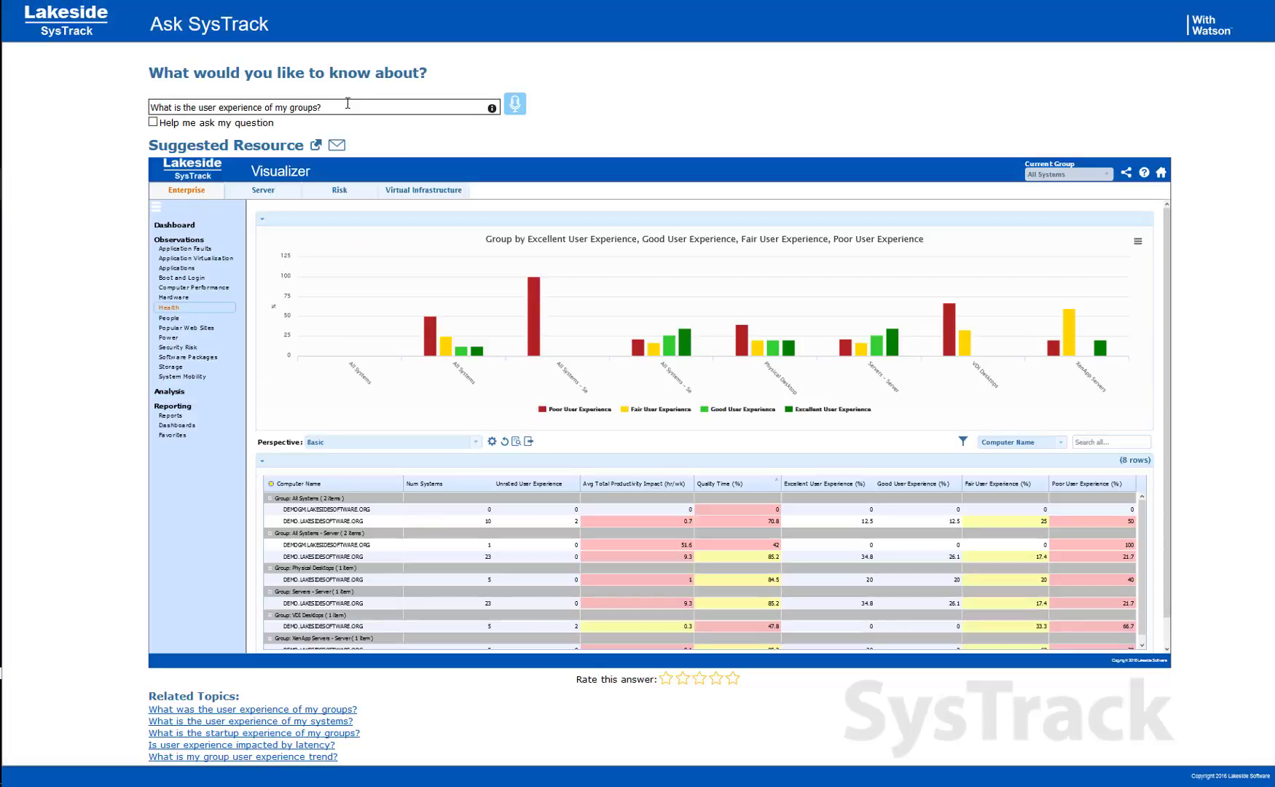
# Ask 'Do I have any Citrix licensing concerns?' and follow the suggested Director home page link
pyautogui.tripleClick(244, 107)
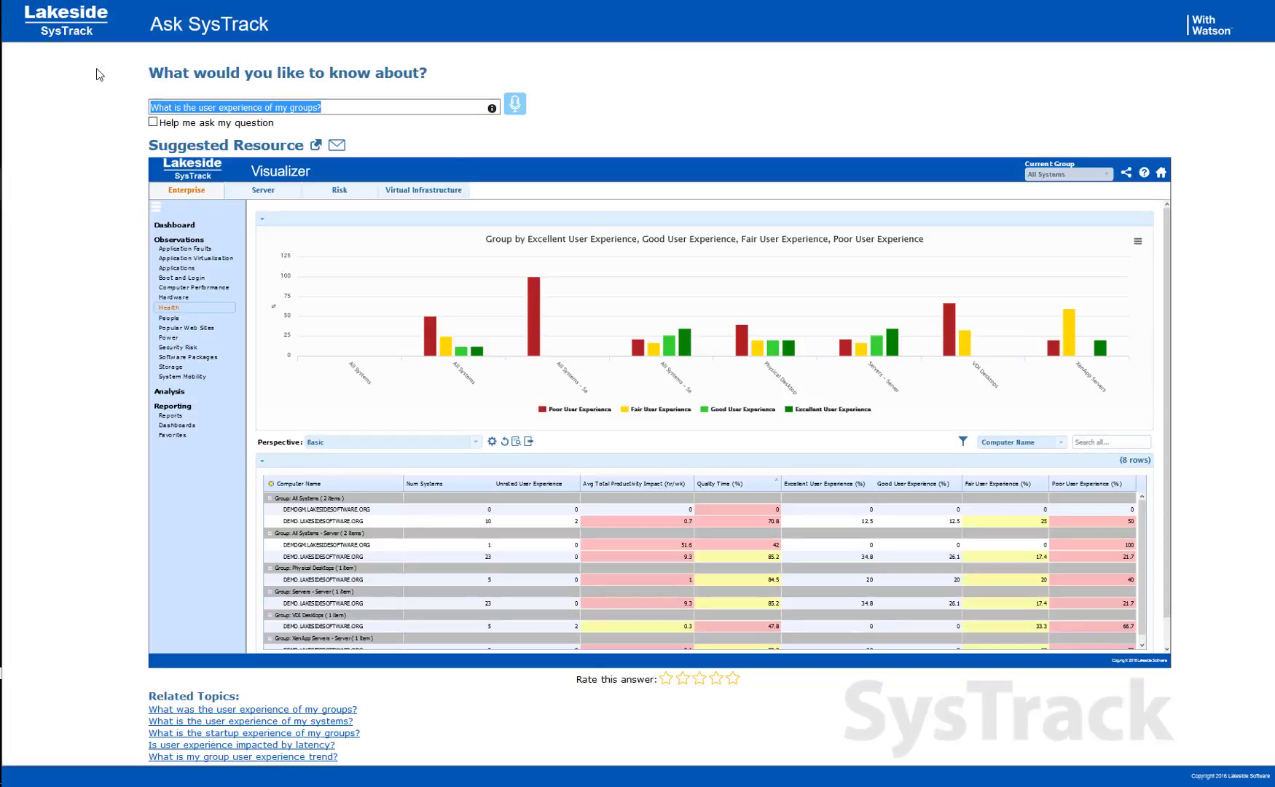
pyautogui.write('Do I have')
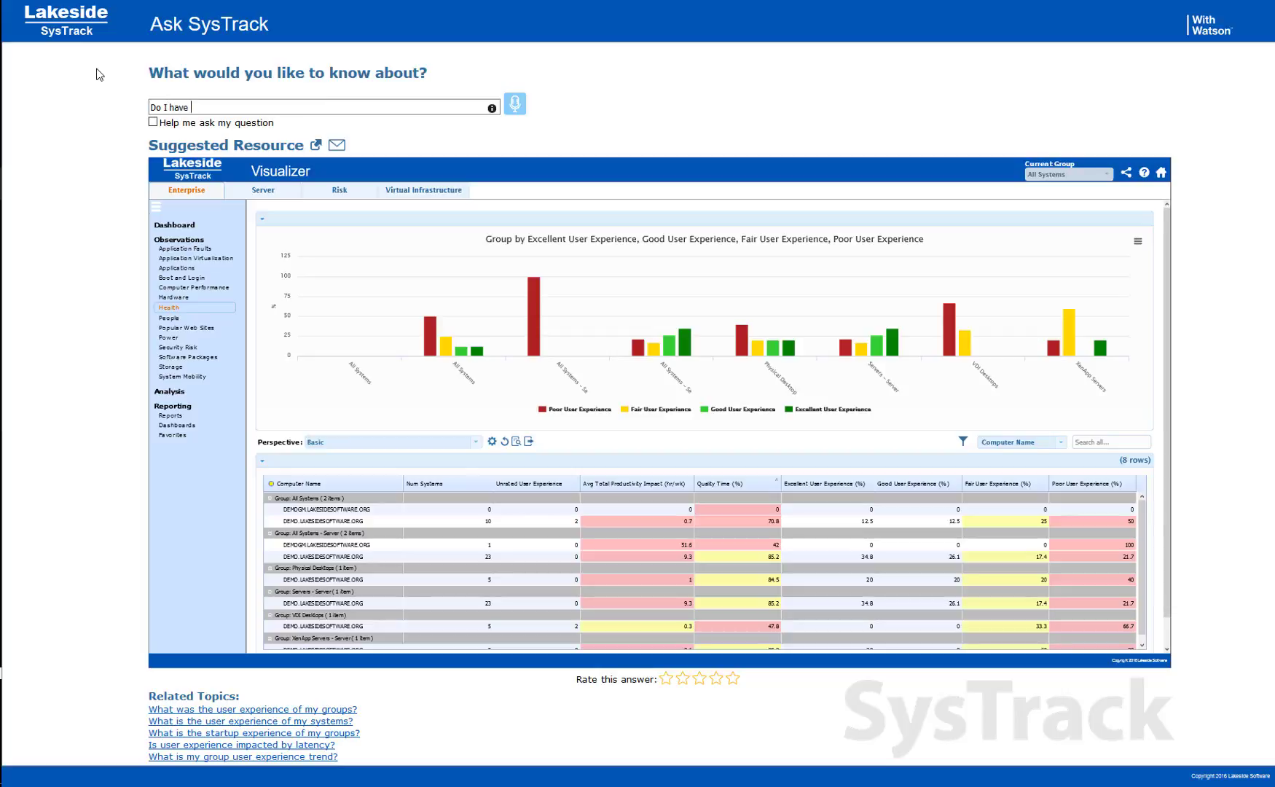
pyautogui.write('any Citrix licensing concerns?')
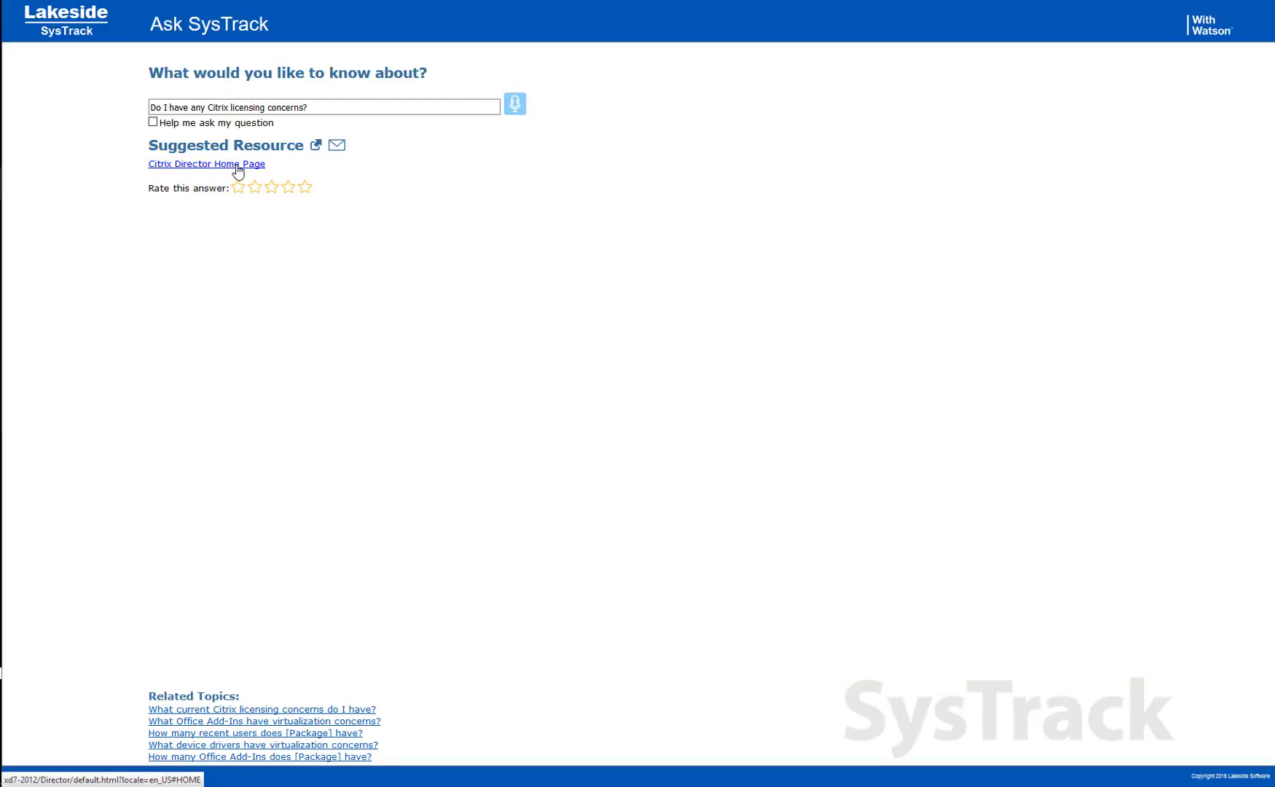
pyautogui.click(205, 163)
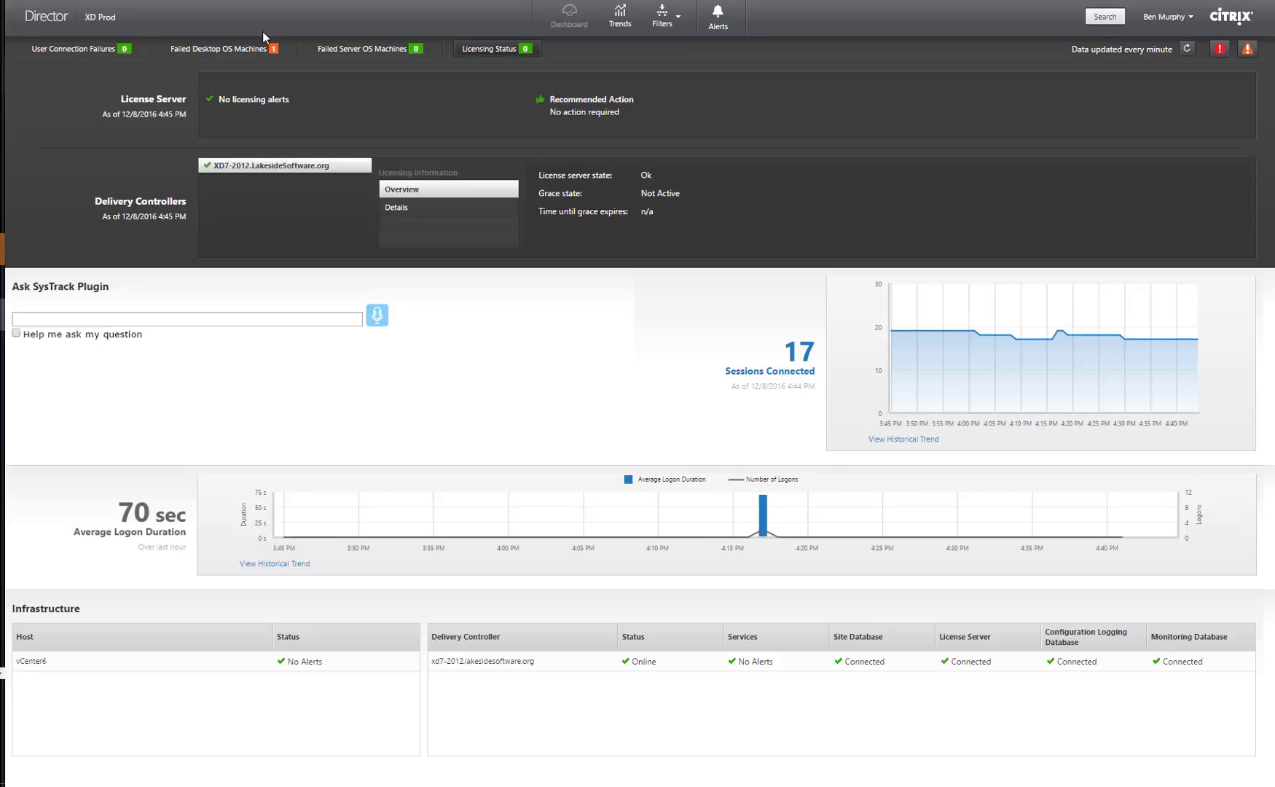
pyautogui.moveTo(242, 120)
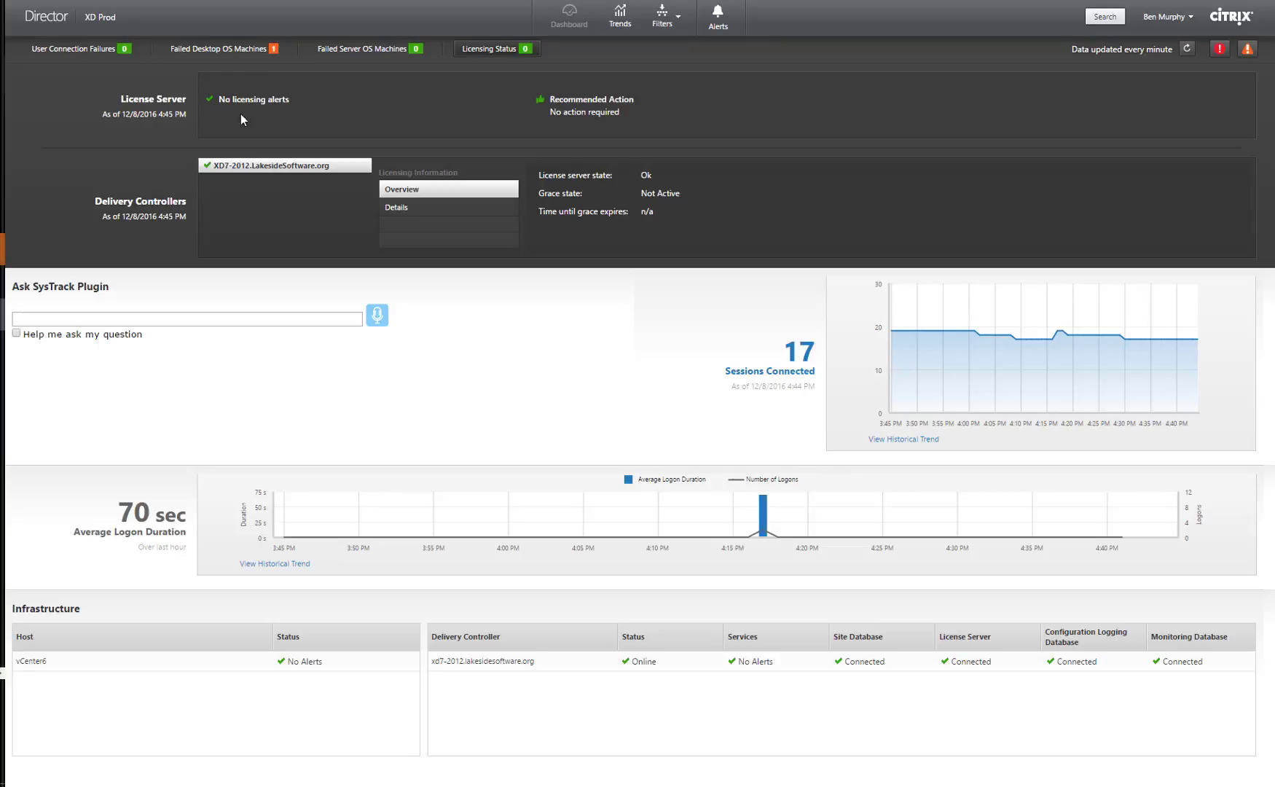
pyautogui.moveTo(590, 133)
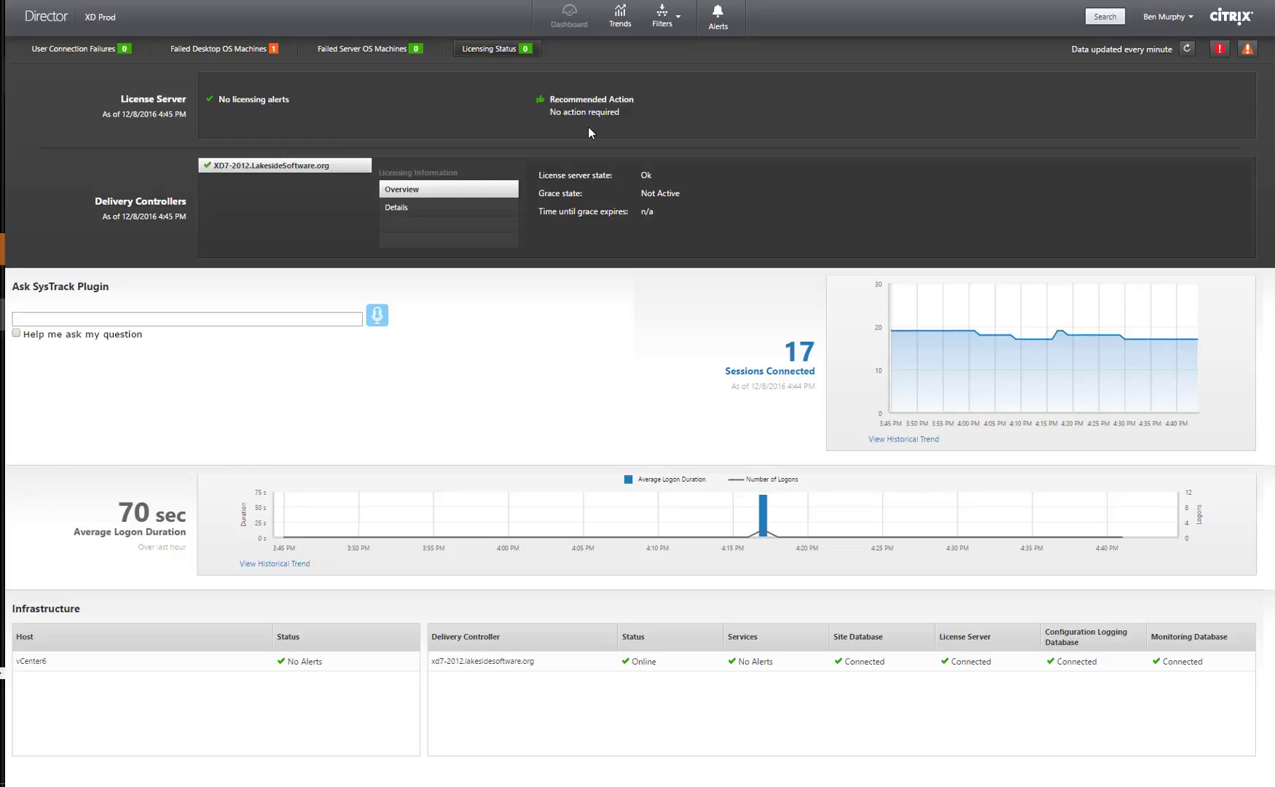
pyautogui.moveTo(646, 174)
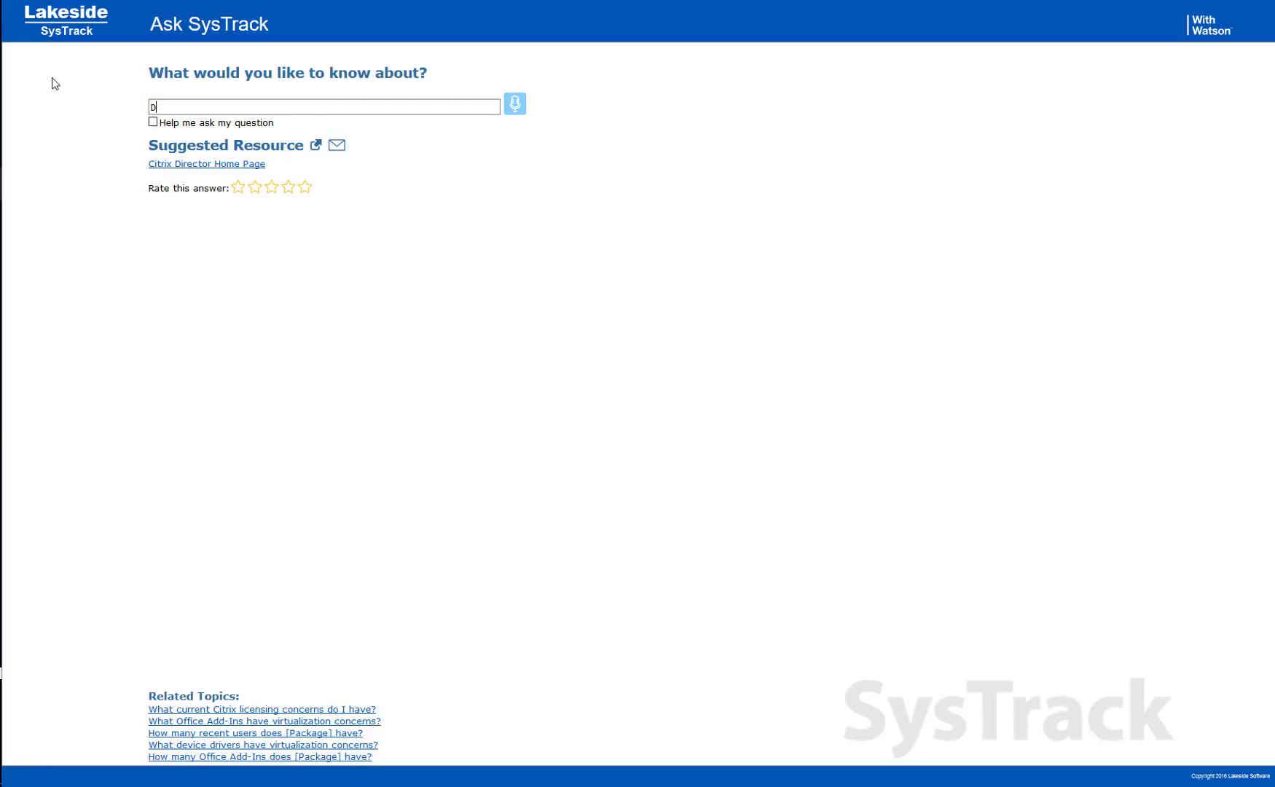
# Ask 'Do I have any Citrix sessions in an unregistered state?' and follow the Director link
pyautogui.write('o I have')
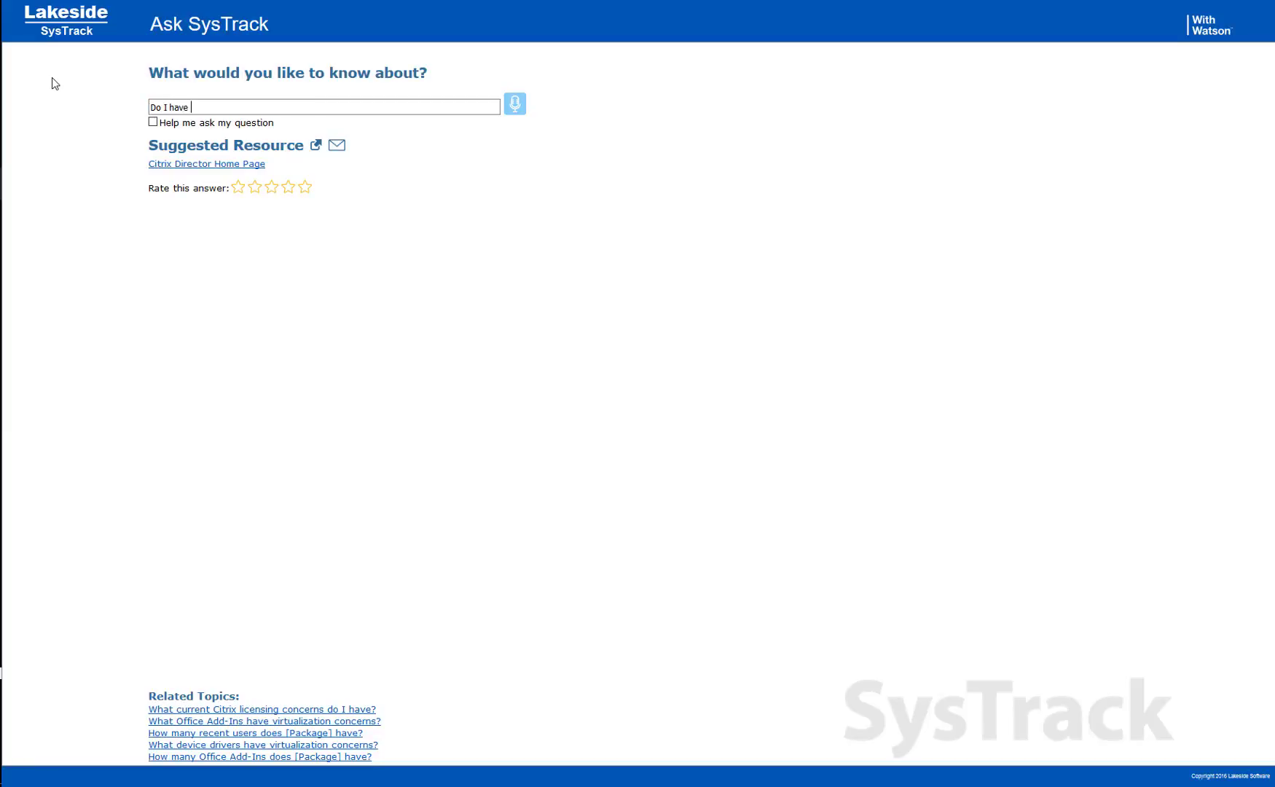
pyautogui.write('any Citrix sessions in an unre')
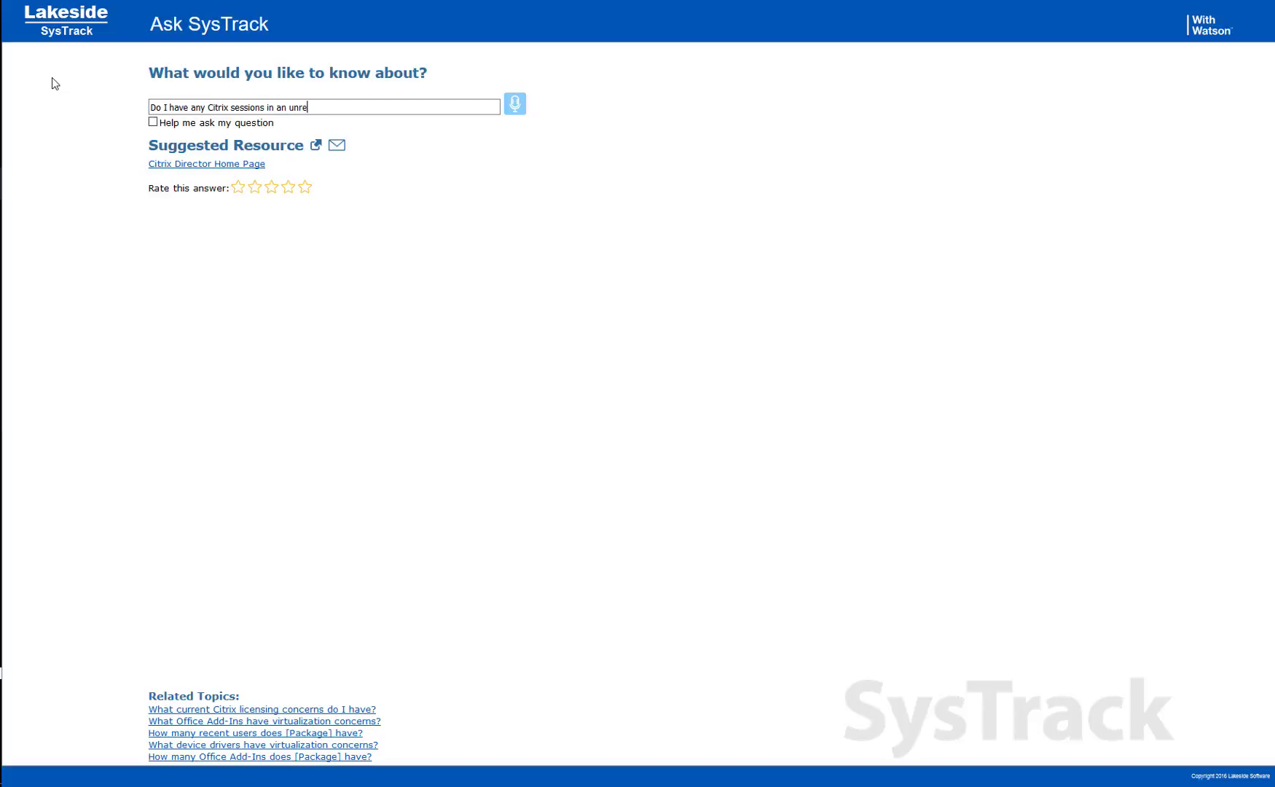
pyautogui.write('gistered state?')
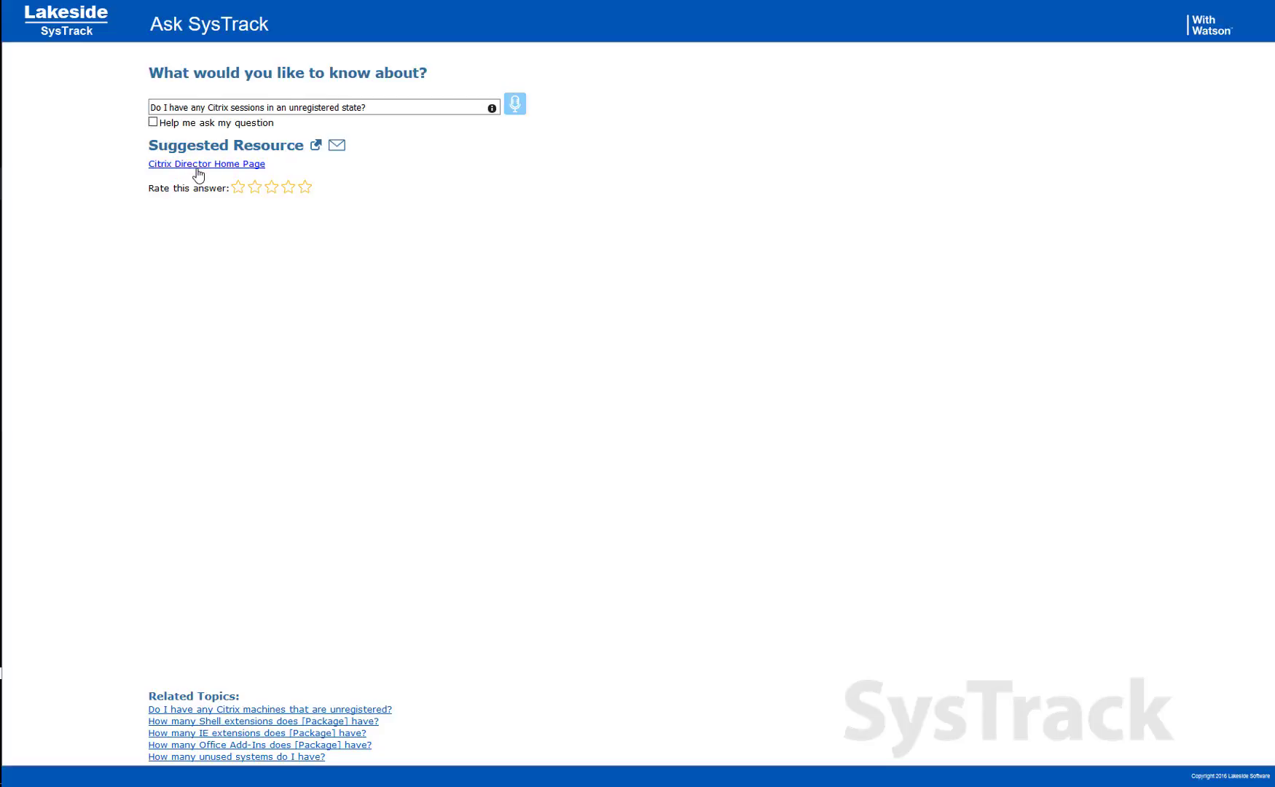
pyautogui.click(205, 164)
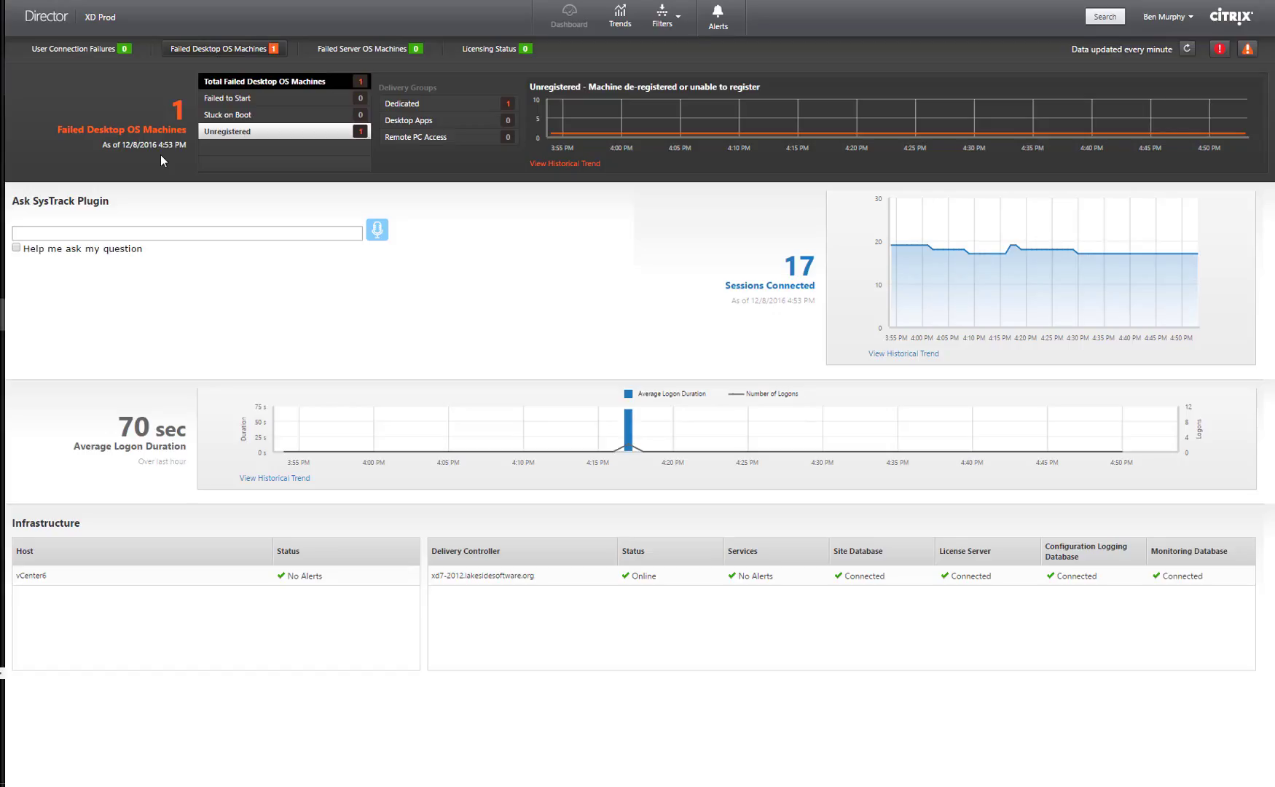
pyautogui.moveTo(177, 143)
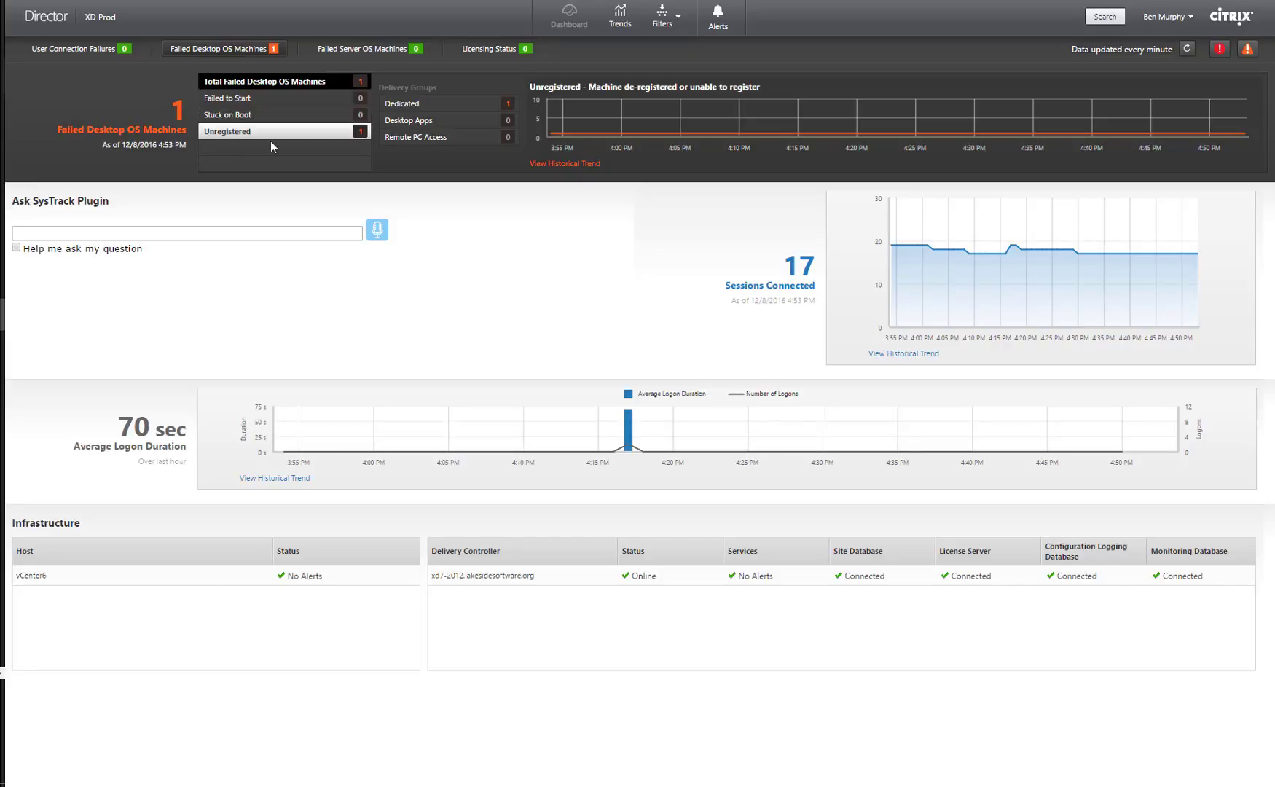
pyautogui.moveTo(495, 198)
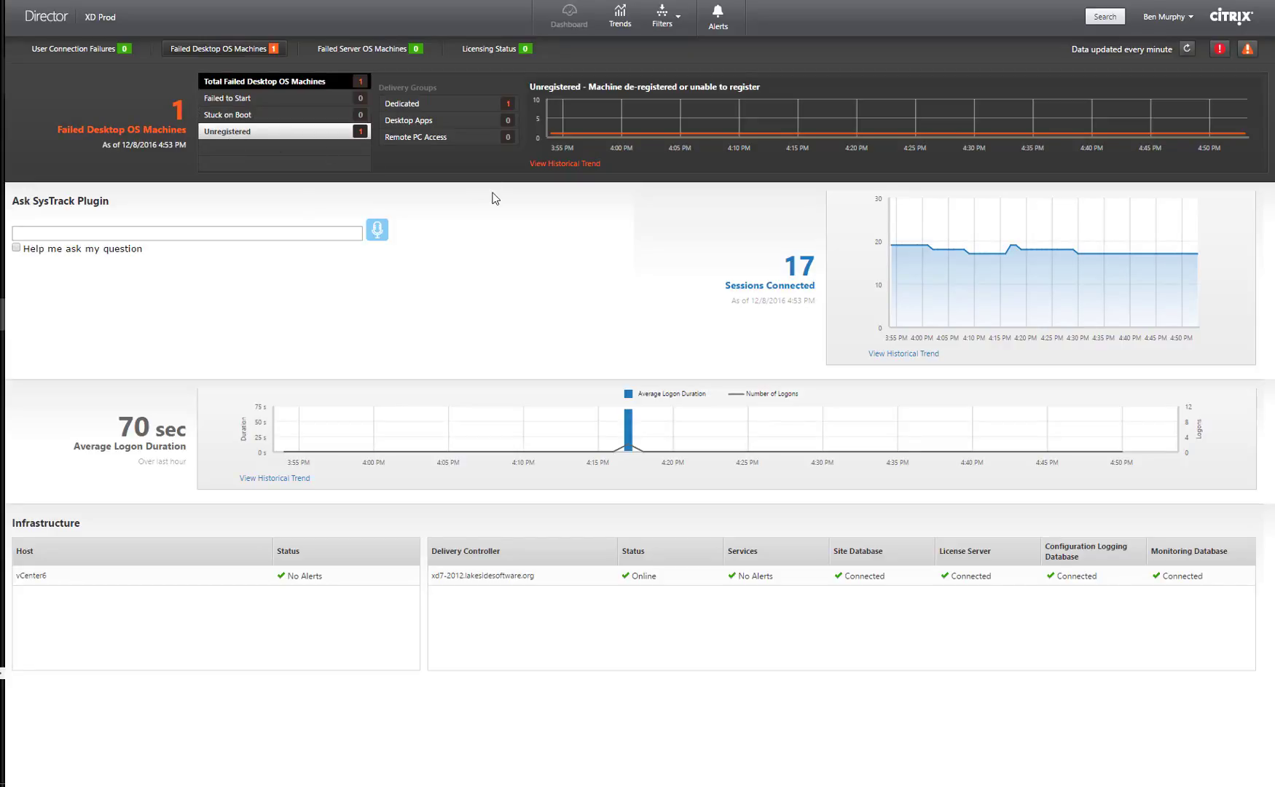
pyautogui.moveTo(559, 130)
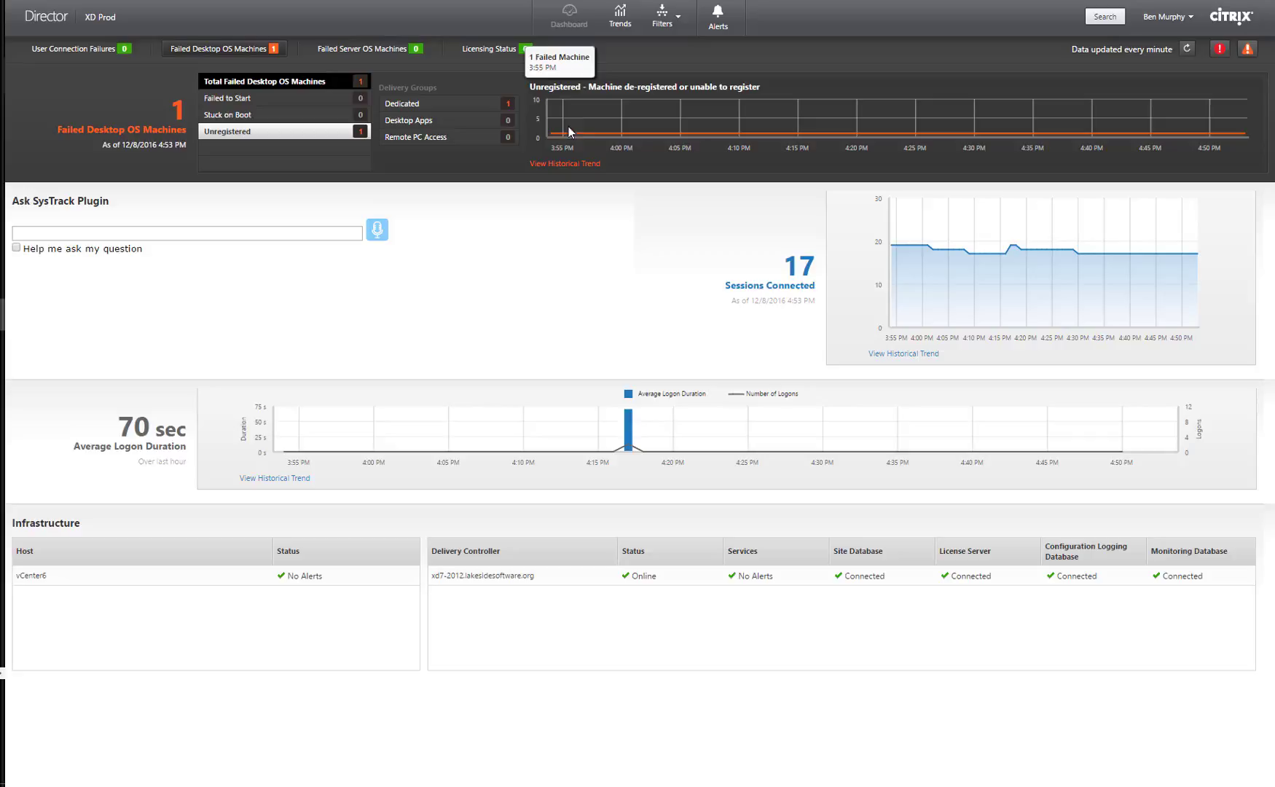
pyautogui.moveTo(785, 133)
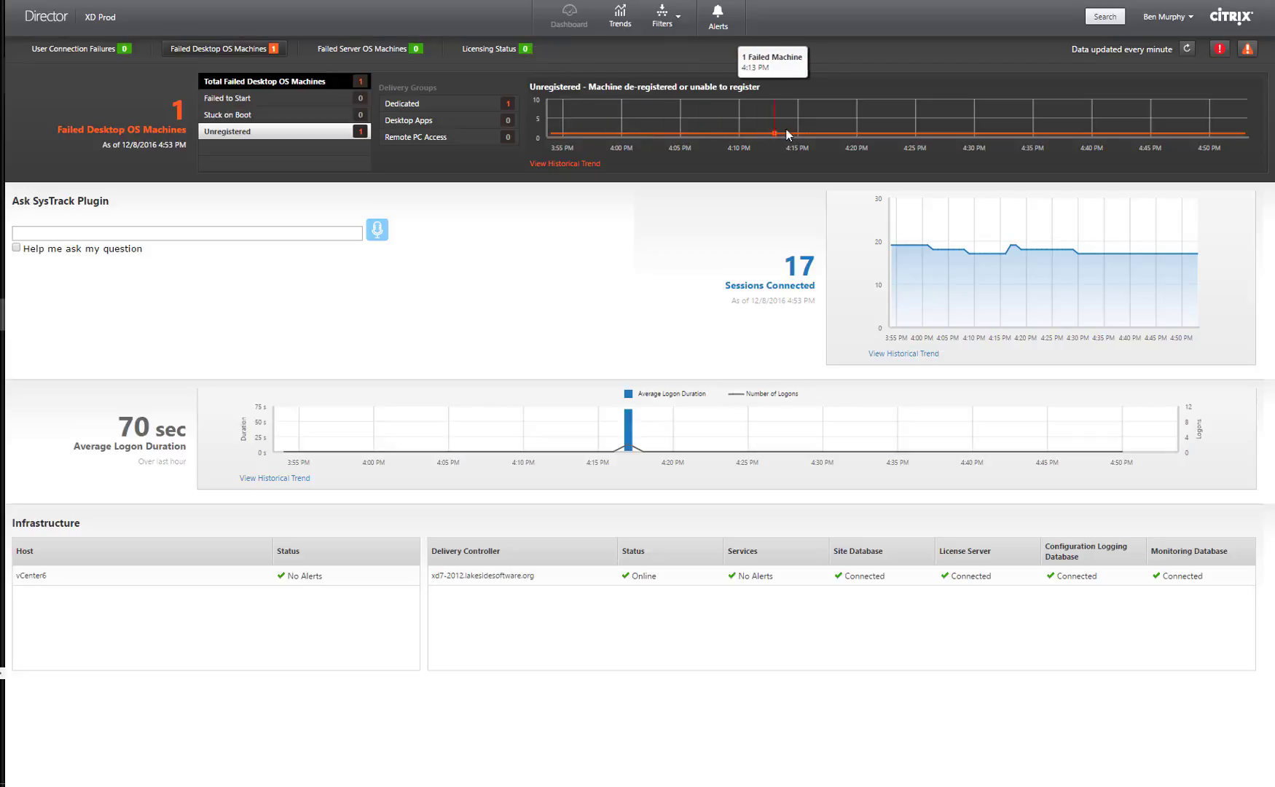
pyautogui.moveTo(920, 133)
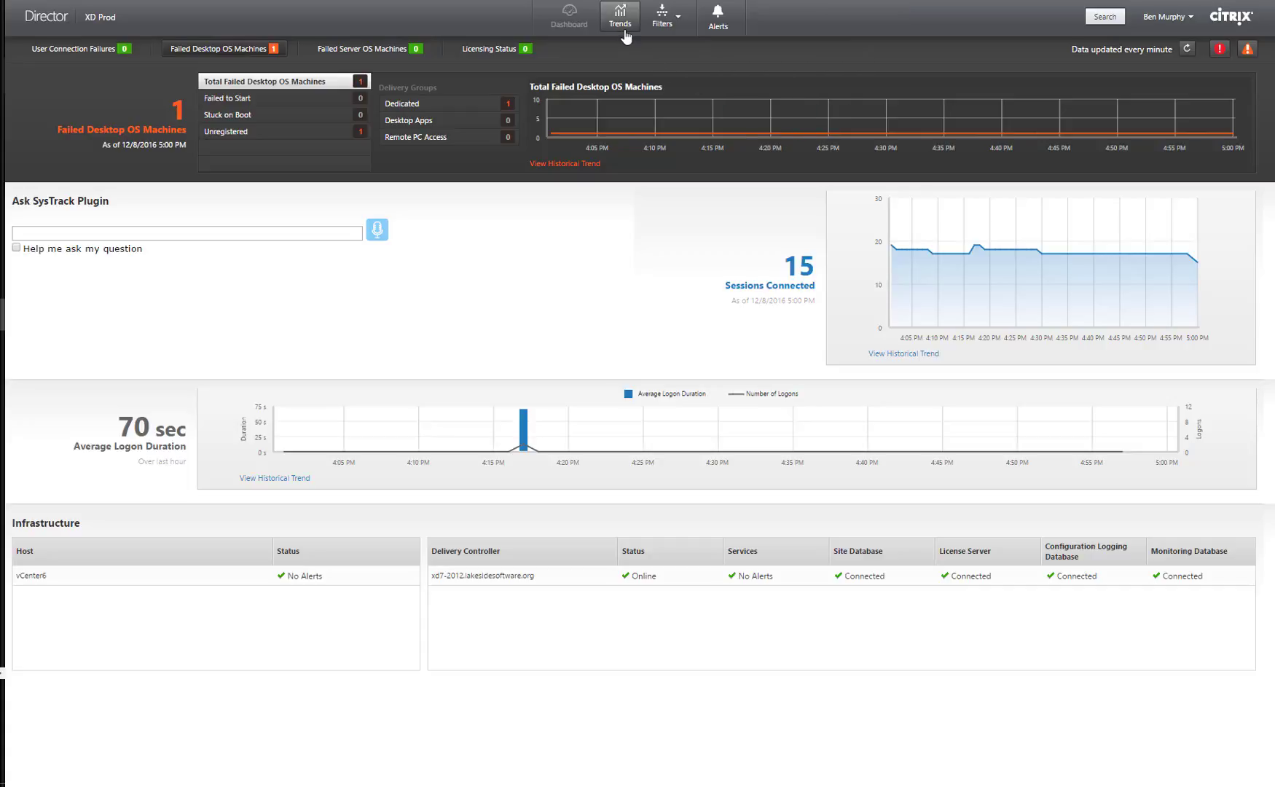
# Show the Trends page with the concurrent sessions chart for the last 2 hours
pyautogui.click(619, 16)
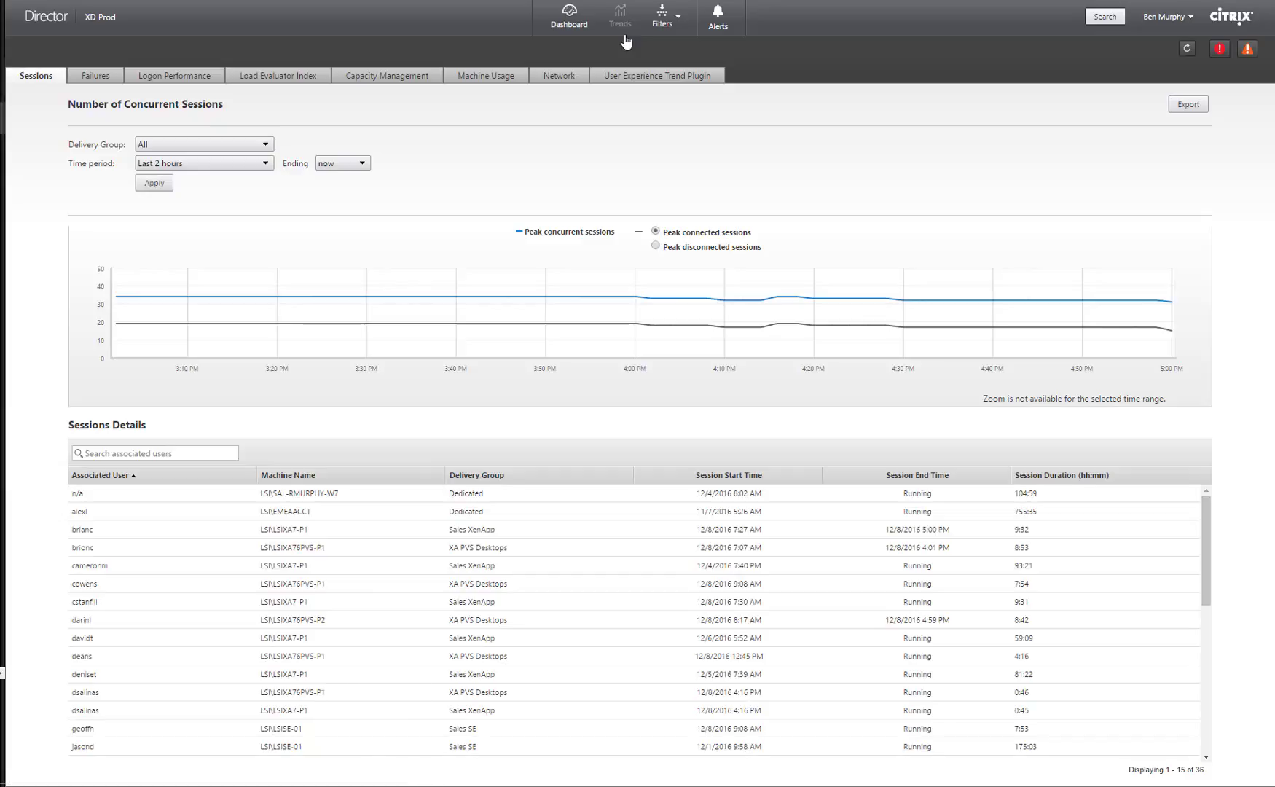
pyautogui.moveTo(323, 30)
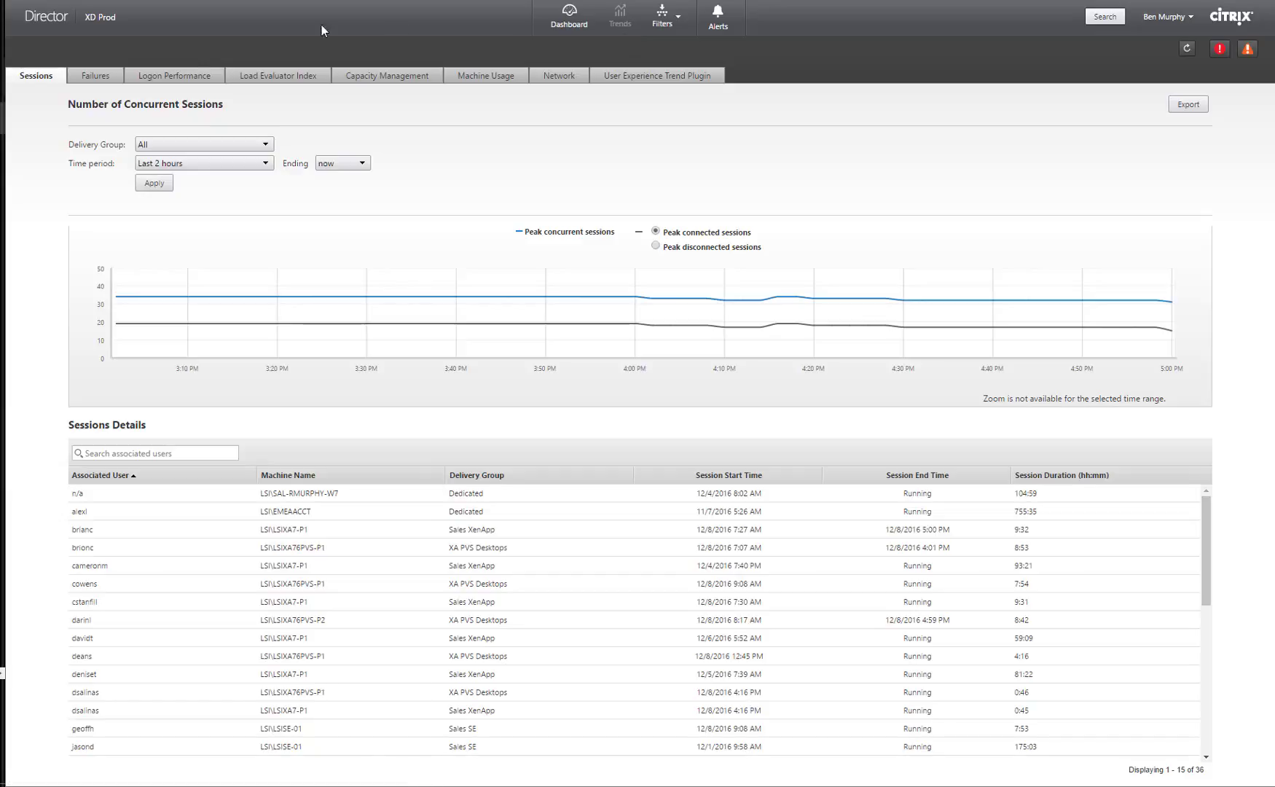
pyautogui.moveTo(626, 89)
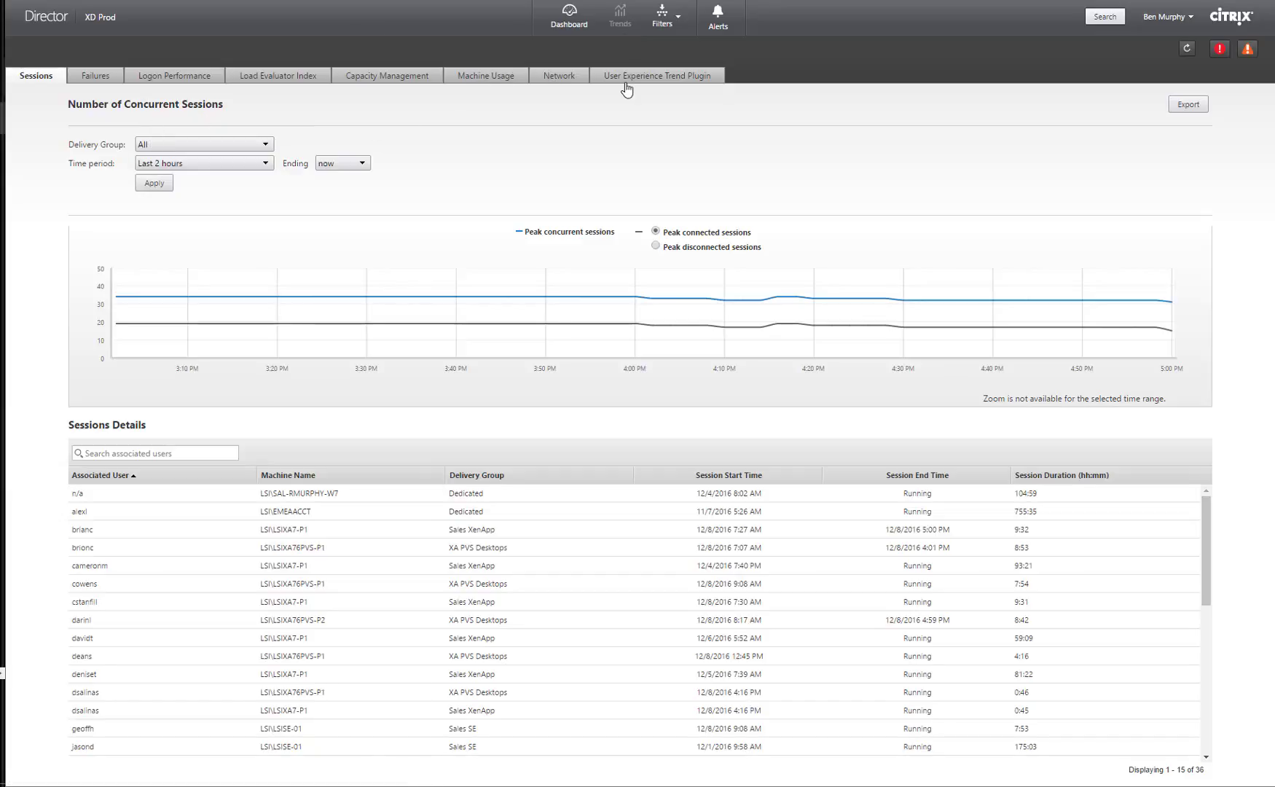
# In the User Experience Trend plugin, chart scores for the Sales XenApp delivery group
pyautogui.click(657, 75)
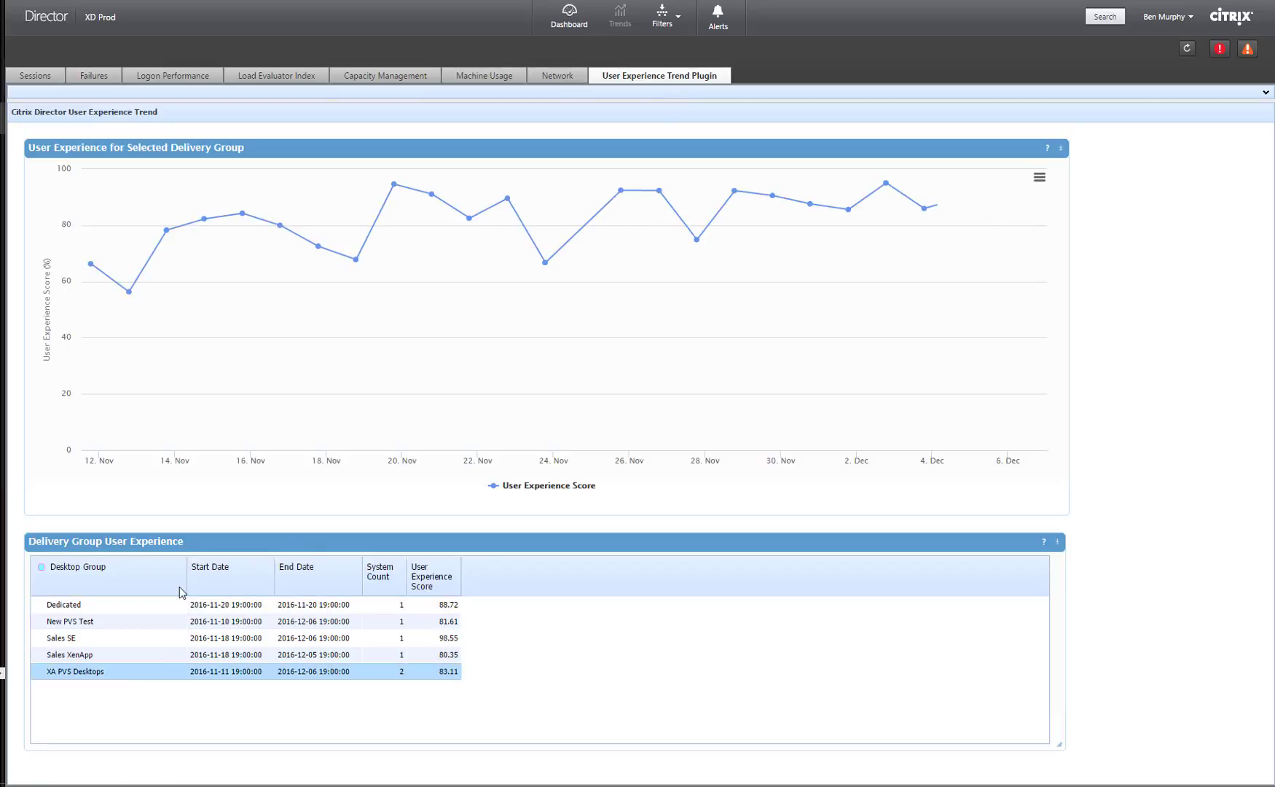
pyautogui.moveTo(355, 260)
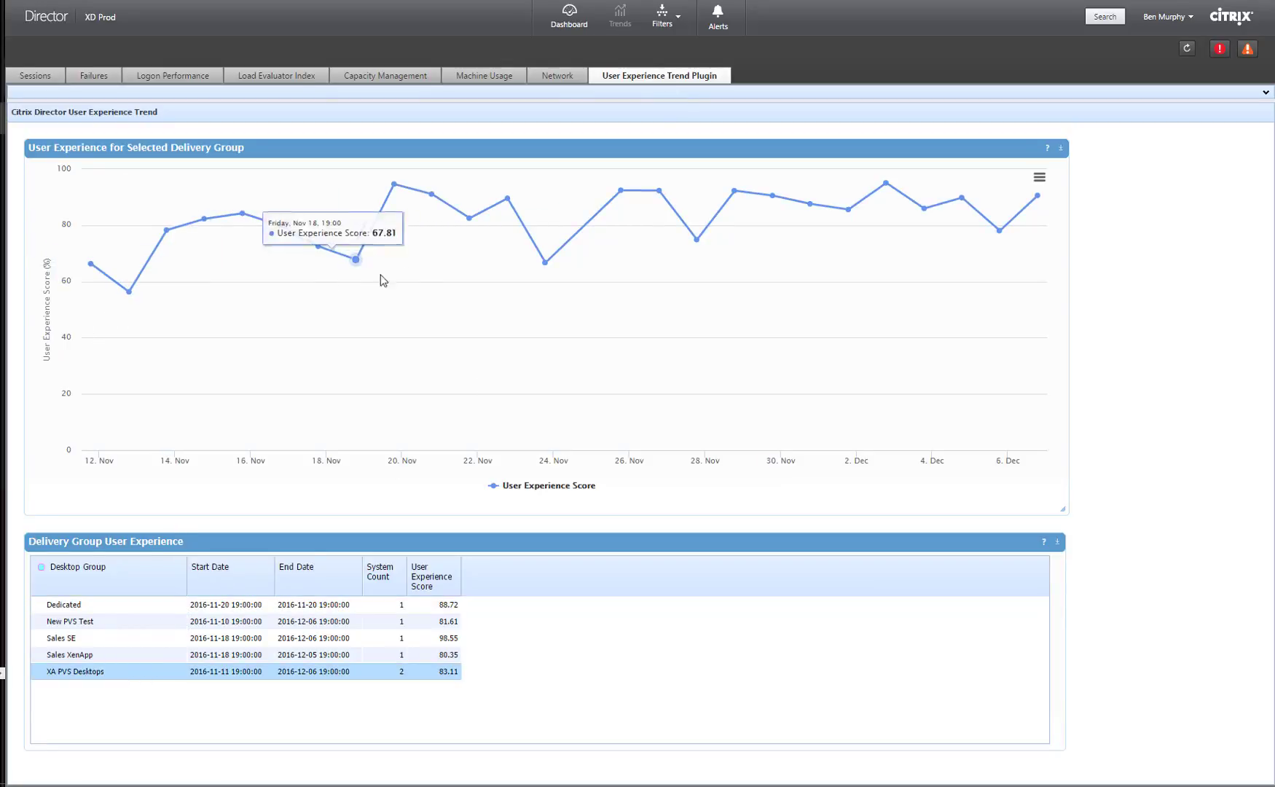
pyautogui.moveTo(1006, 221)
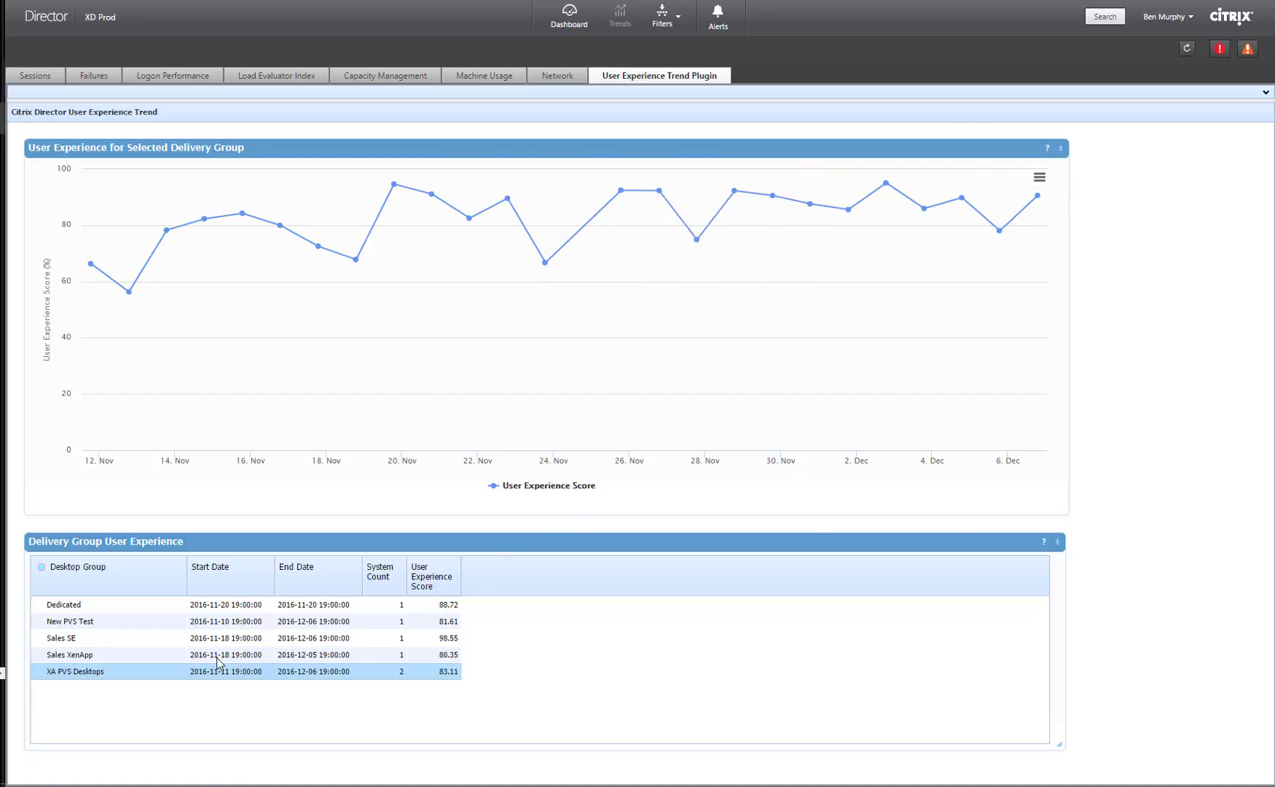
pyautogui.click(69, 654)
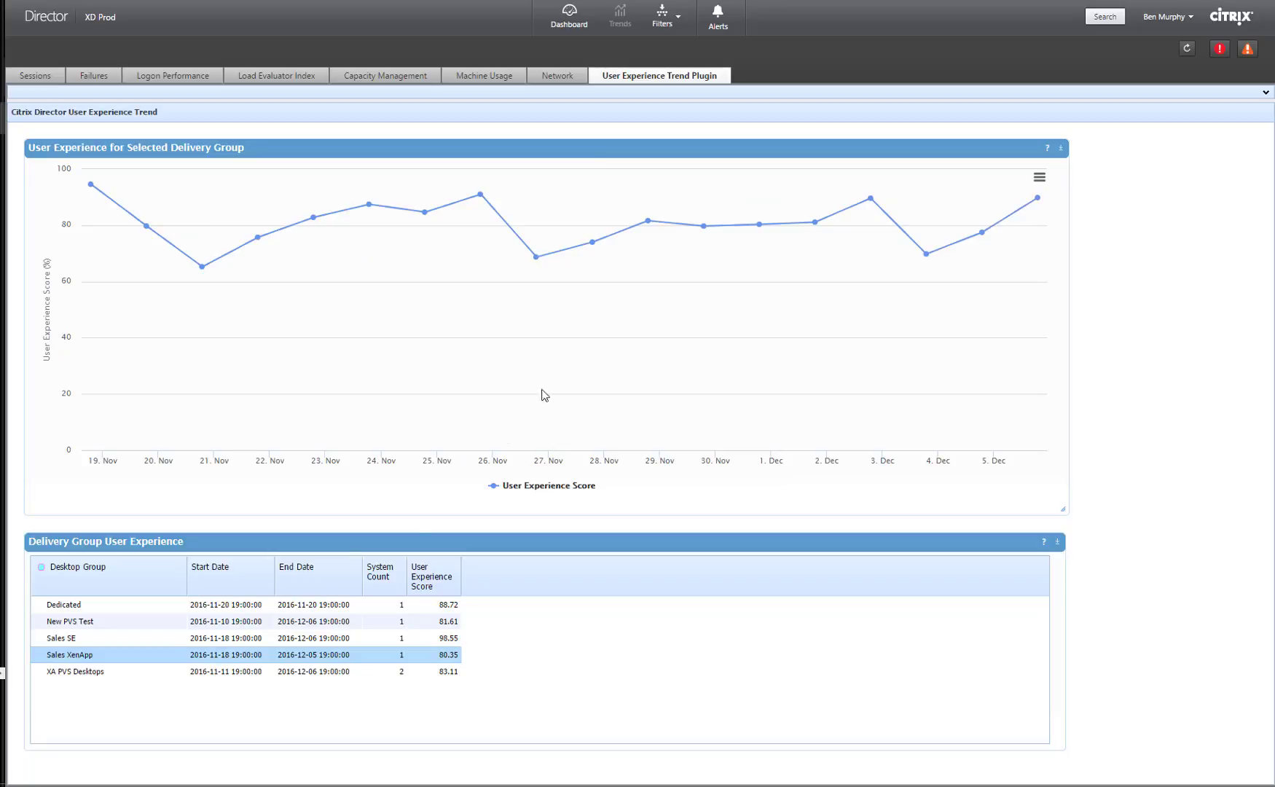
pyautogui.moveTo(926, 253)
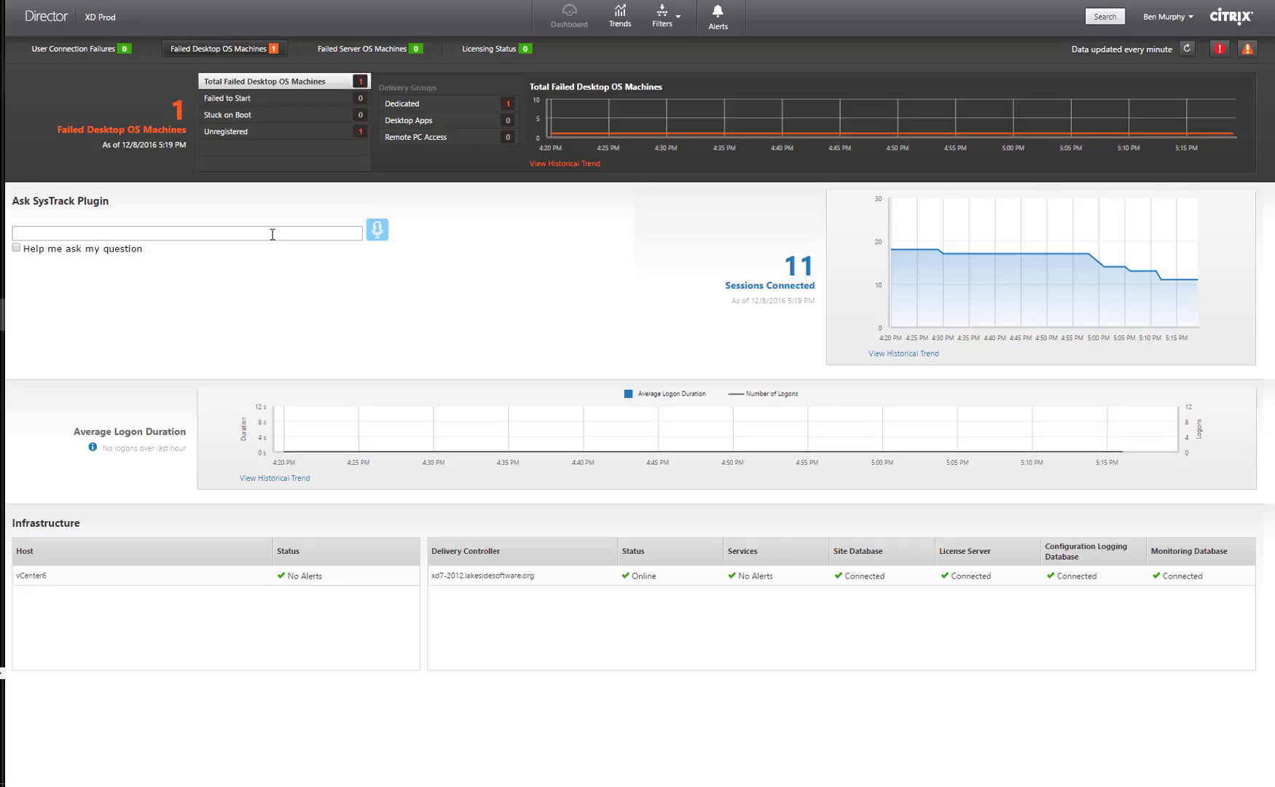
# Ask the SysTrack plugin what my most used software package is
pyautogui.write('What')
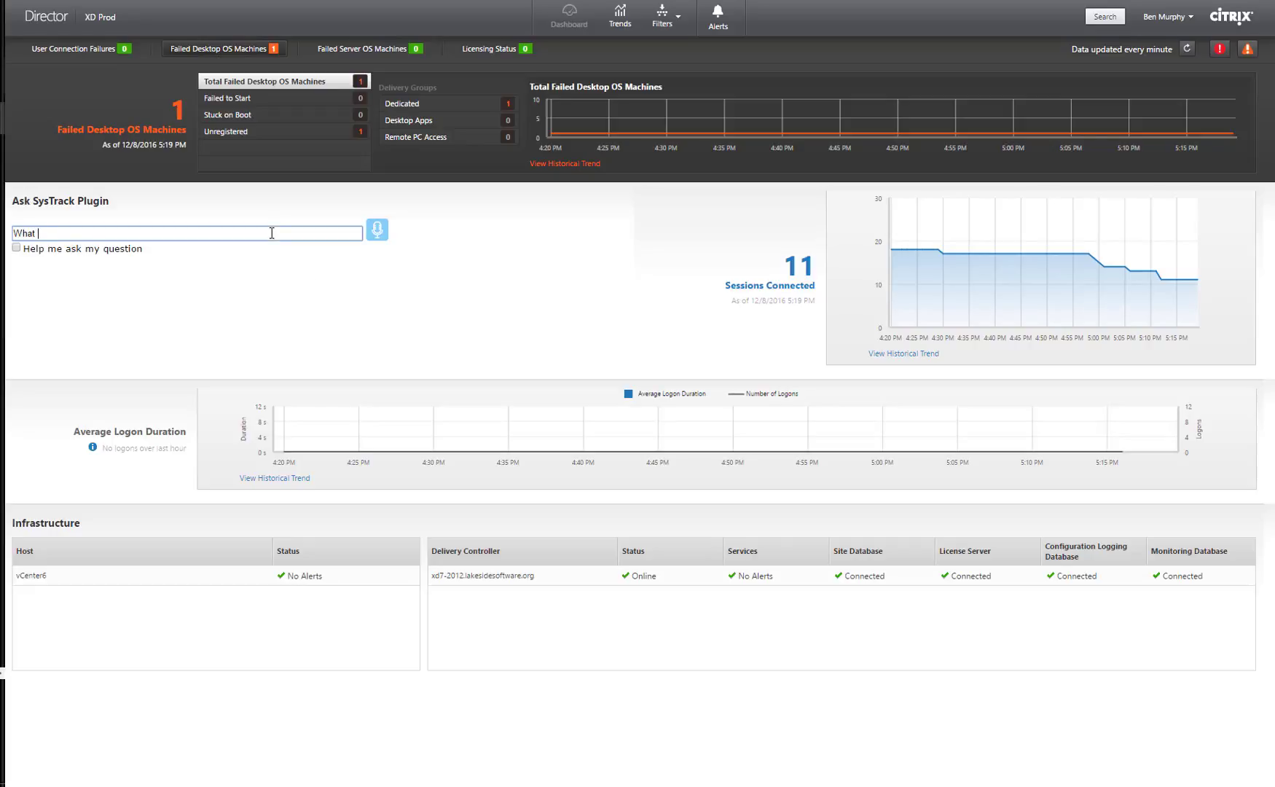
pyautogui.write('is my most used software package?')
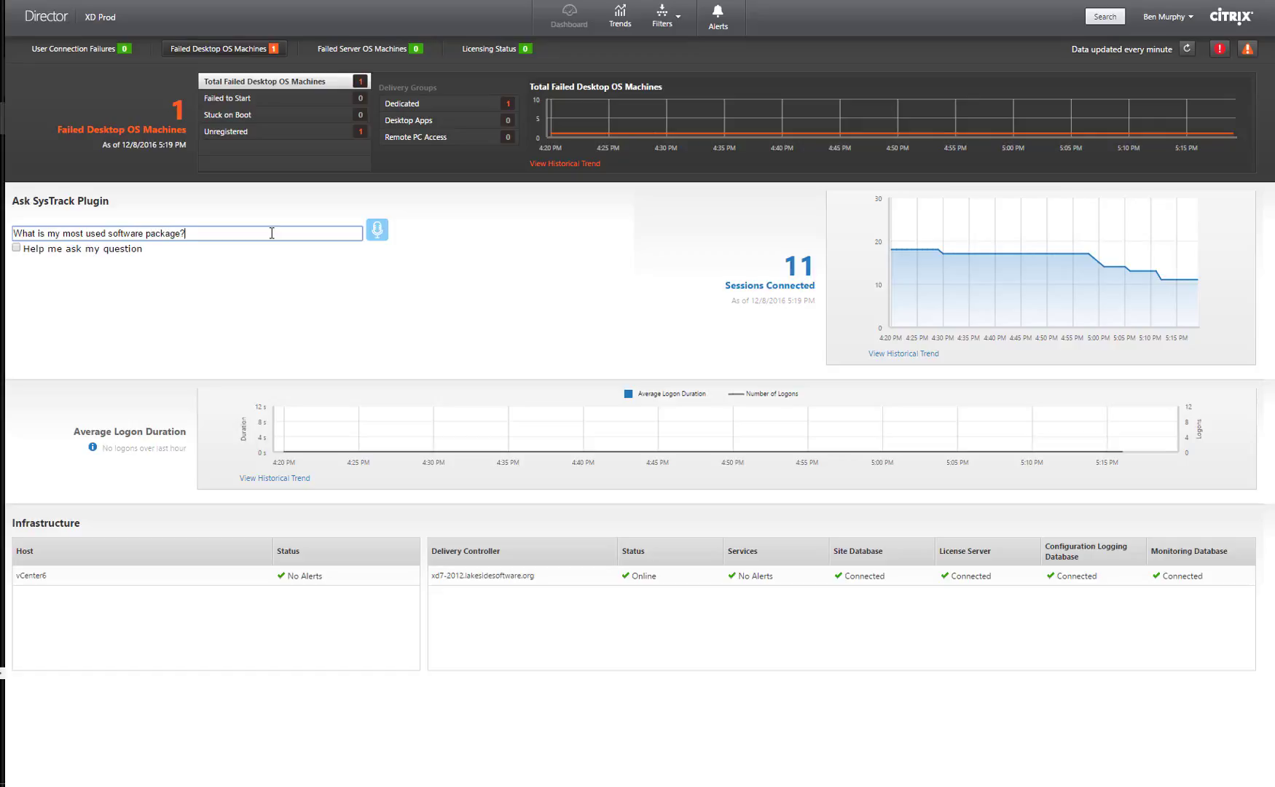
pyautogui.click(376, 229)
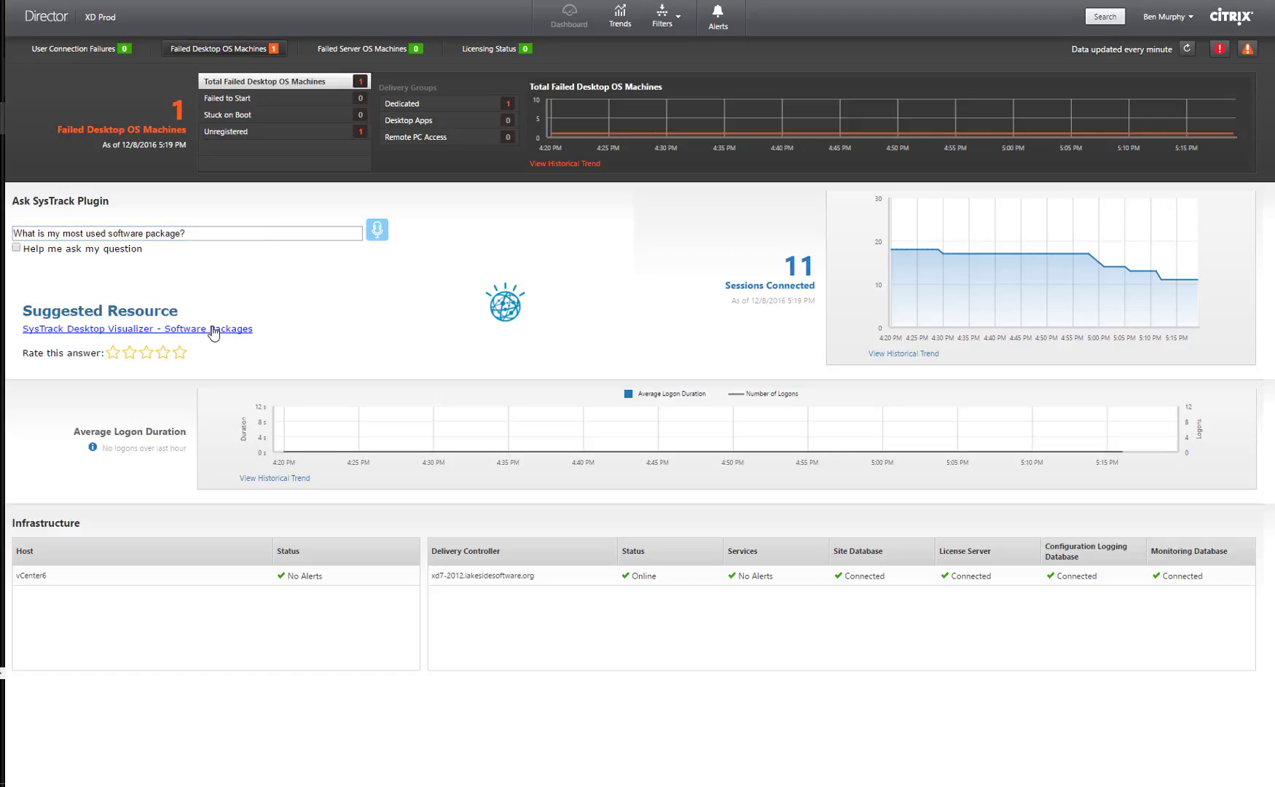
# Follow the suggested Software Packages resource to Visualizer's packages list by CPU and memory use
pyautogui.click(137, 329)
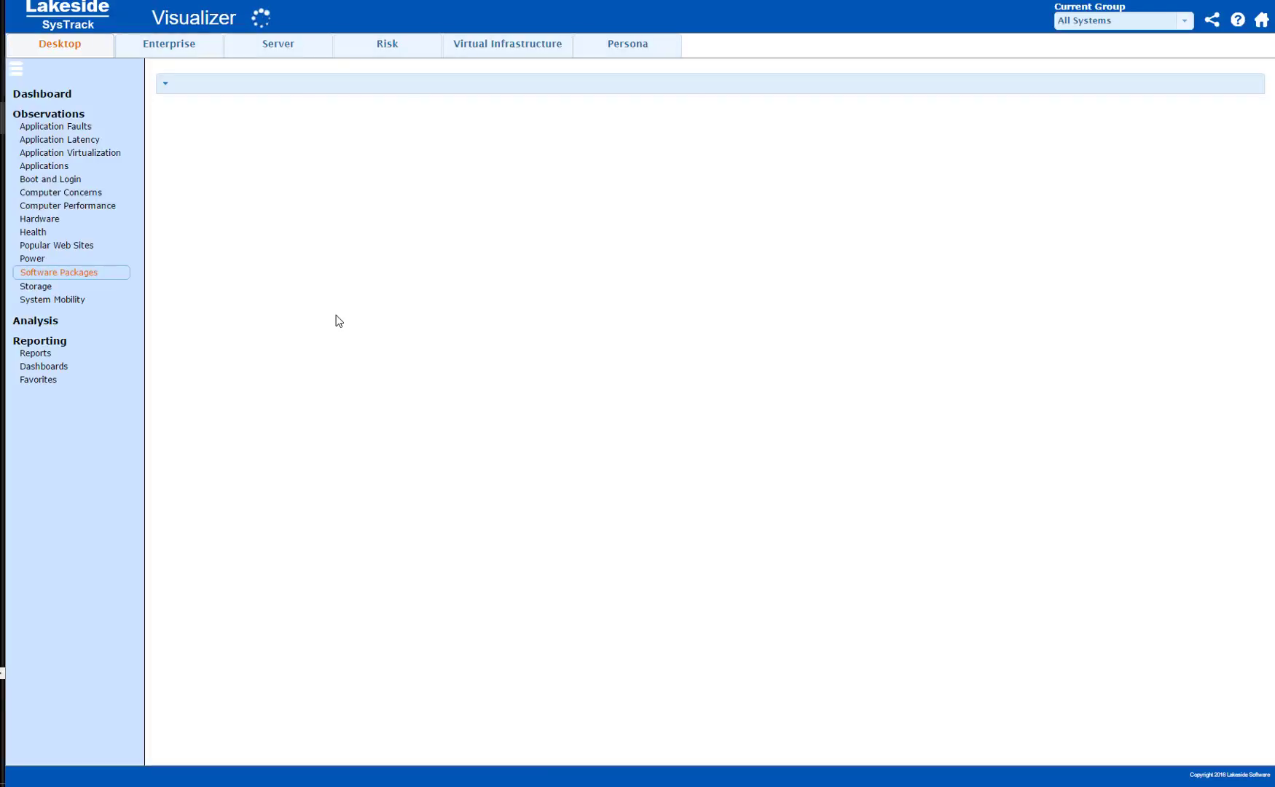
pyautogui.click(58, 272)
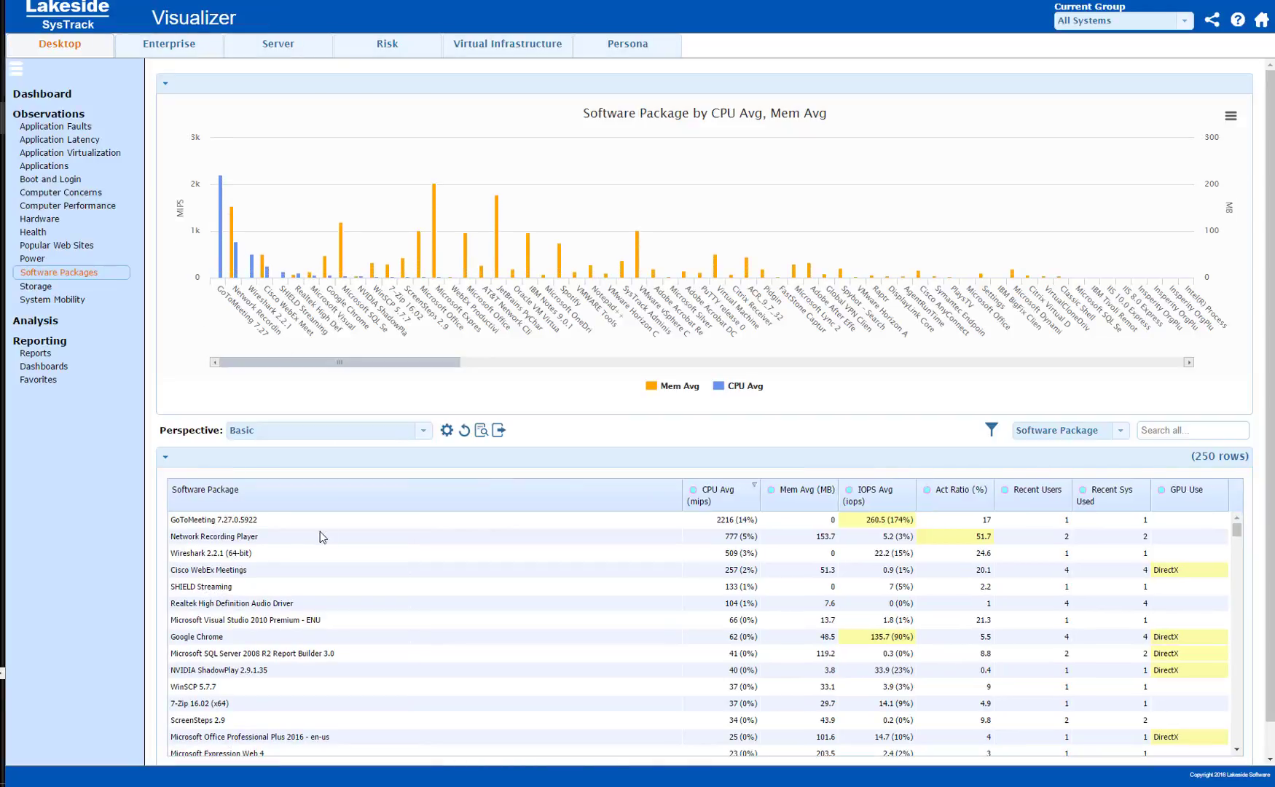
pyautogui.moveTo(1068, 484)
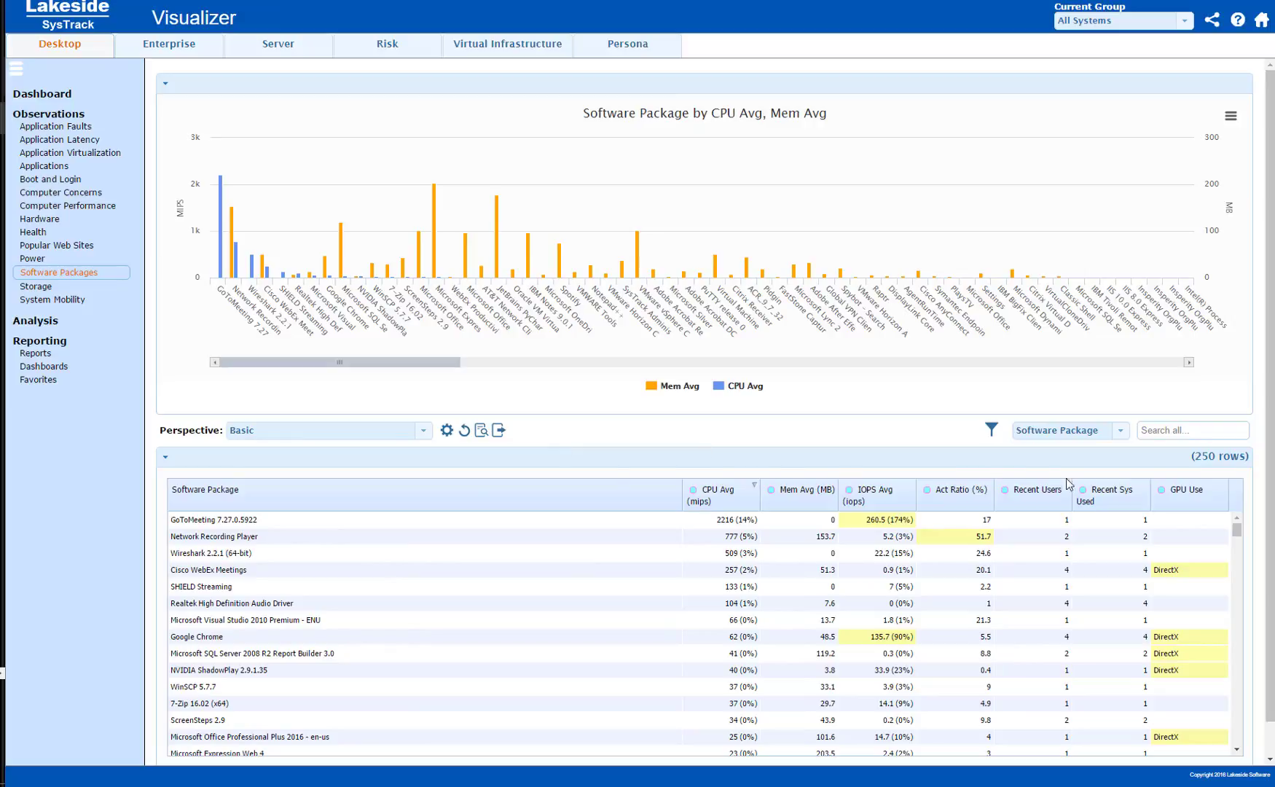